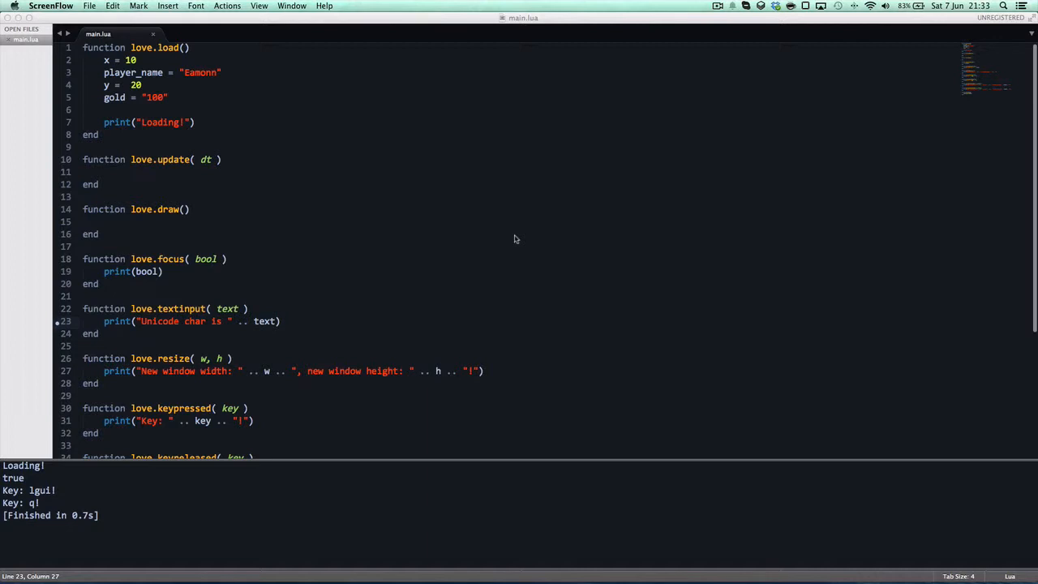
mouse_move(490, 234)
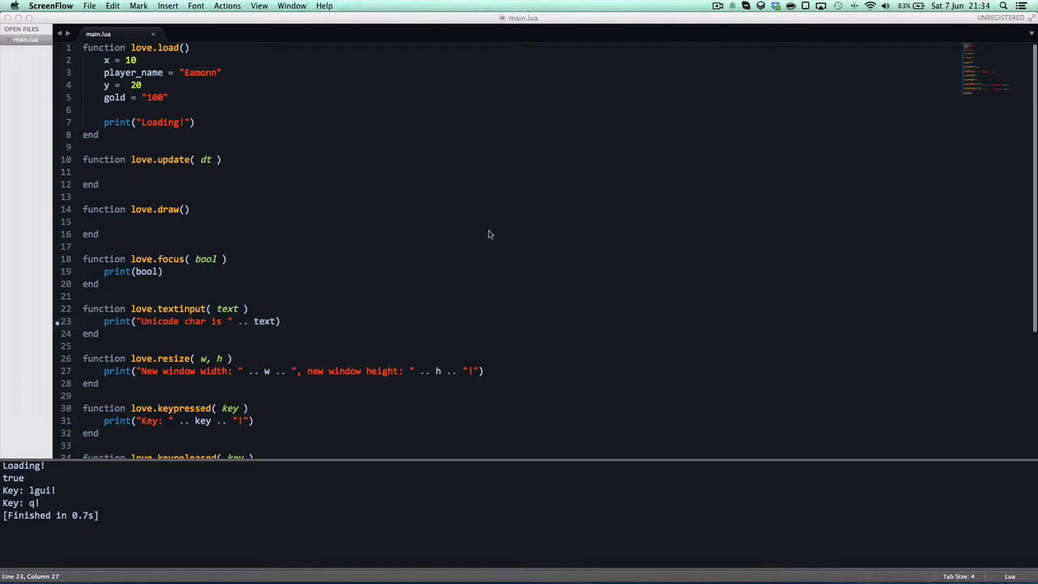
mouse_move(272, 163)
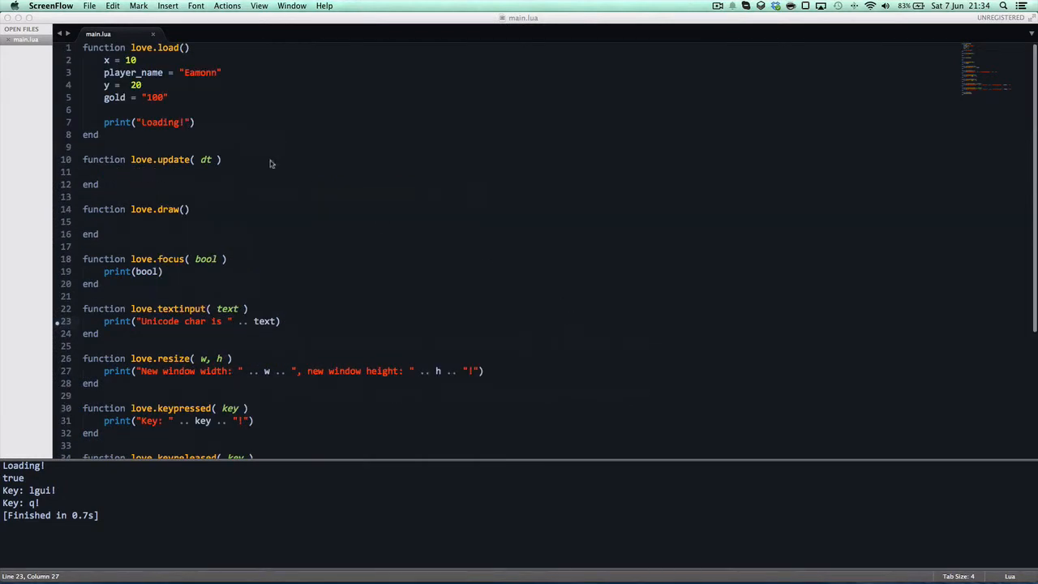
mouse_move(302, 185)
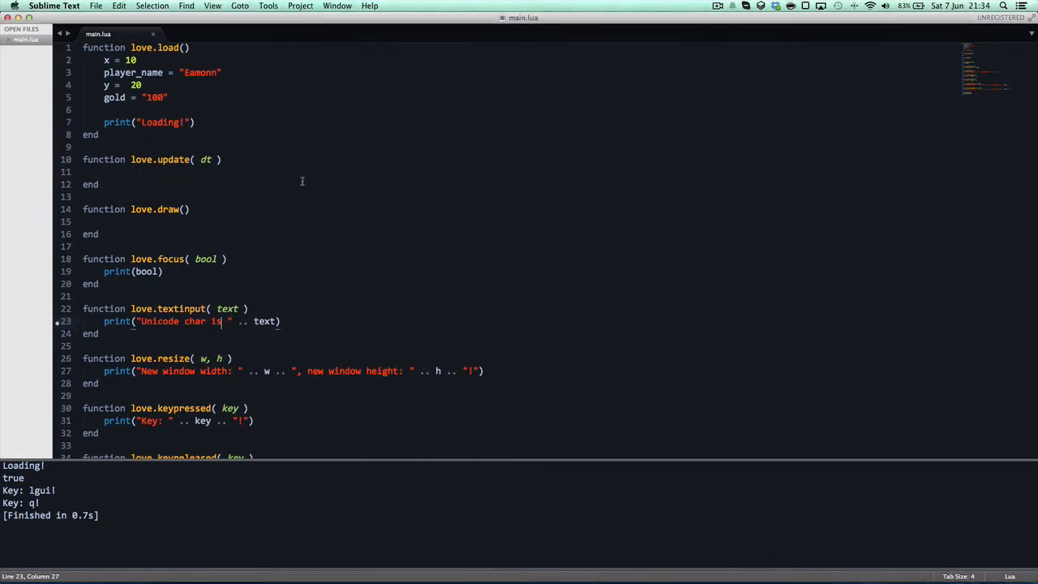
Save main.lua, then adjust the love.textinput handler's parameters and print message
key(cmd+s)
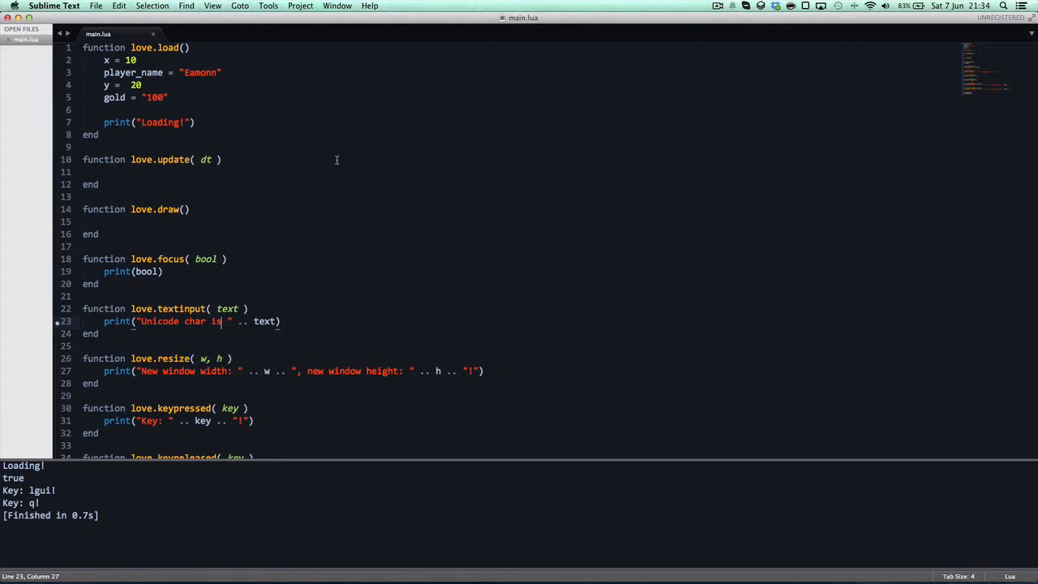
mouse_move(234, 236)
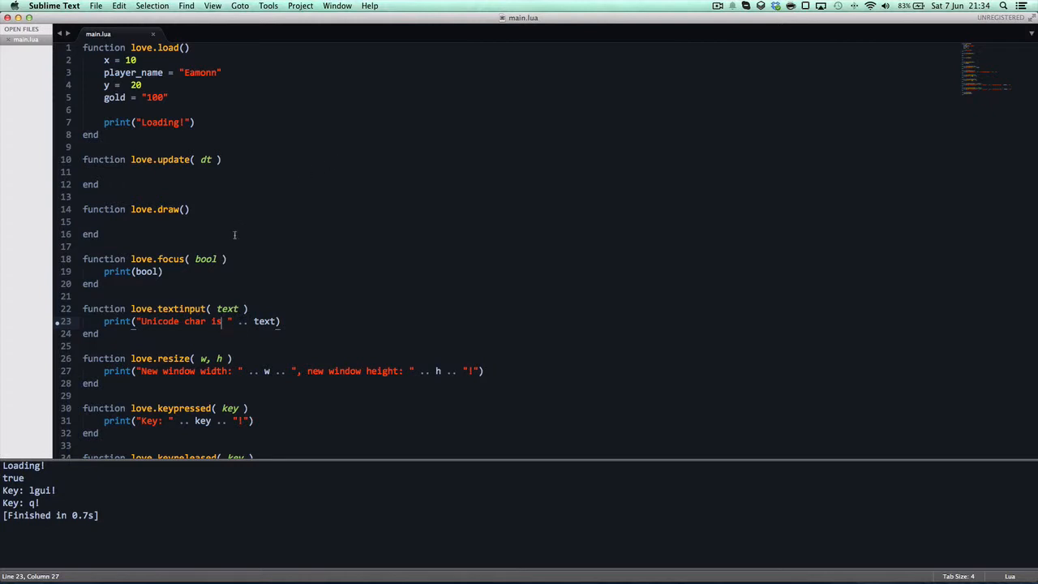
mouse_move(203, 198)
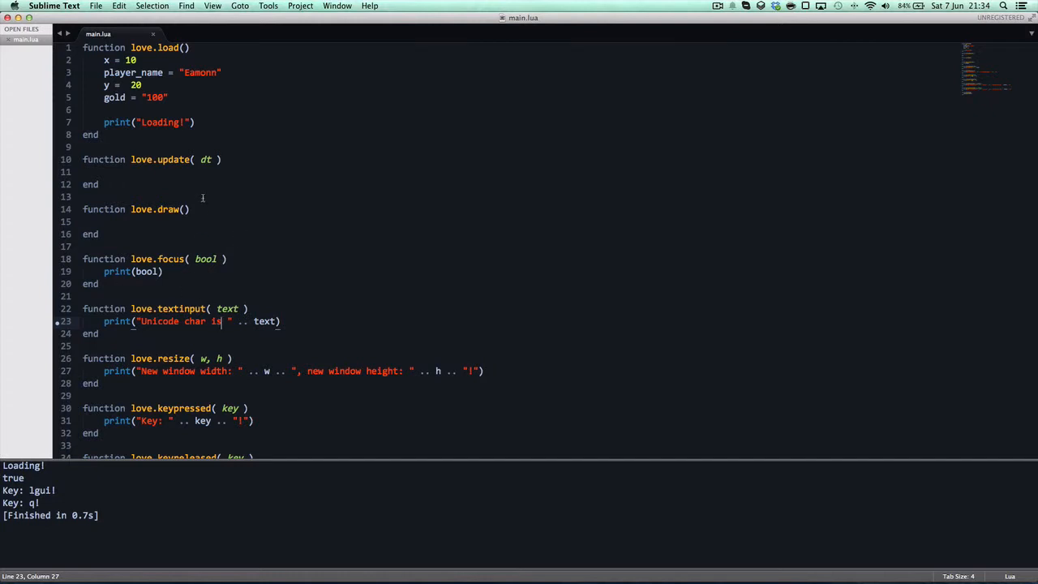
mouse_move(177, 386)
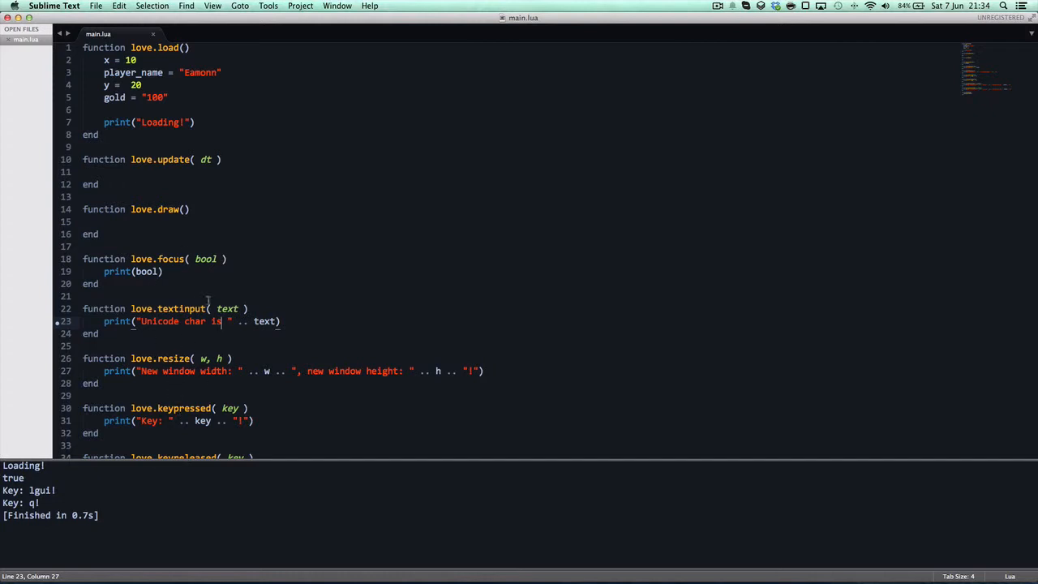
scroll(down, 3)
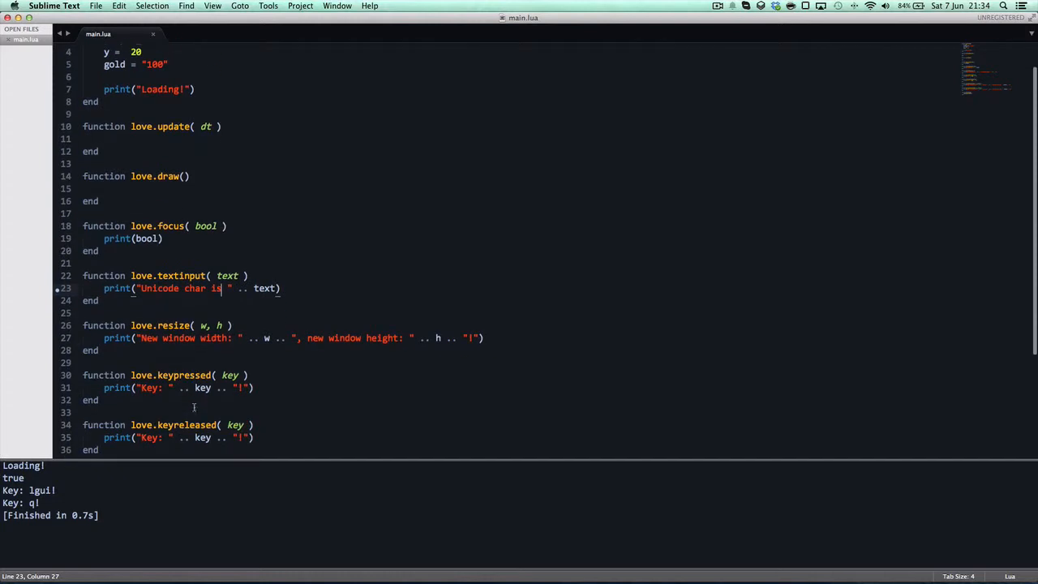
mouse_move(231, 324)
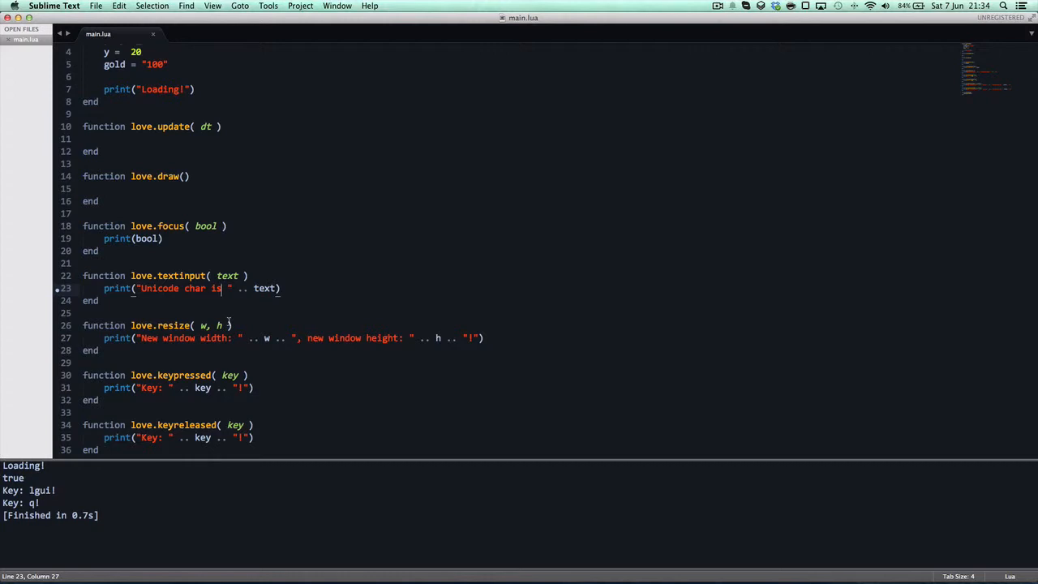
mouse_move(240, 353)
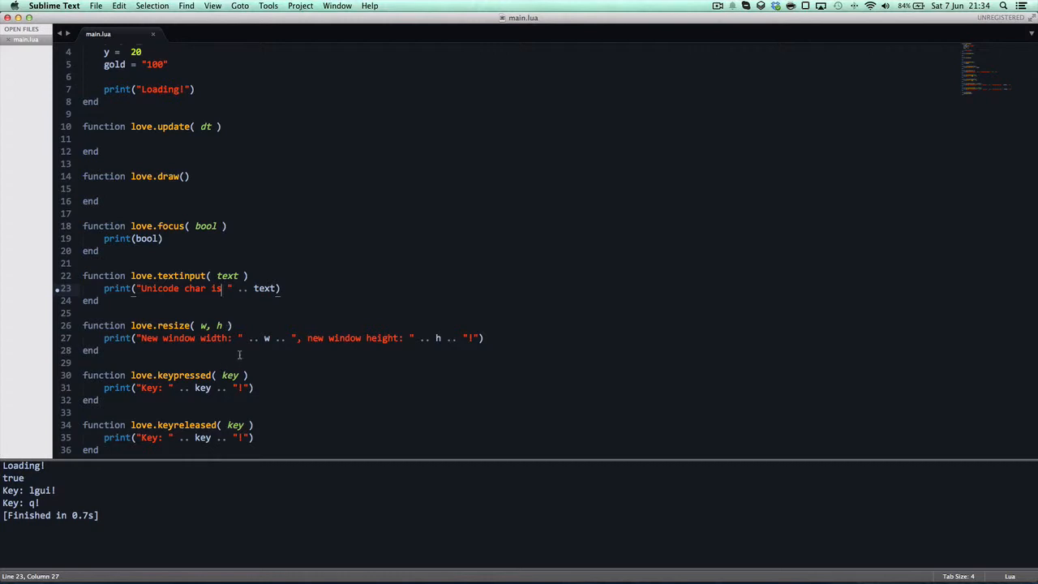
mouse_move(228, 344)
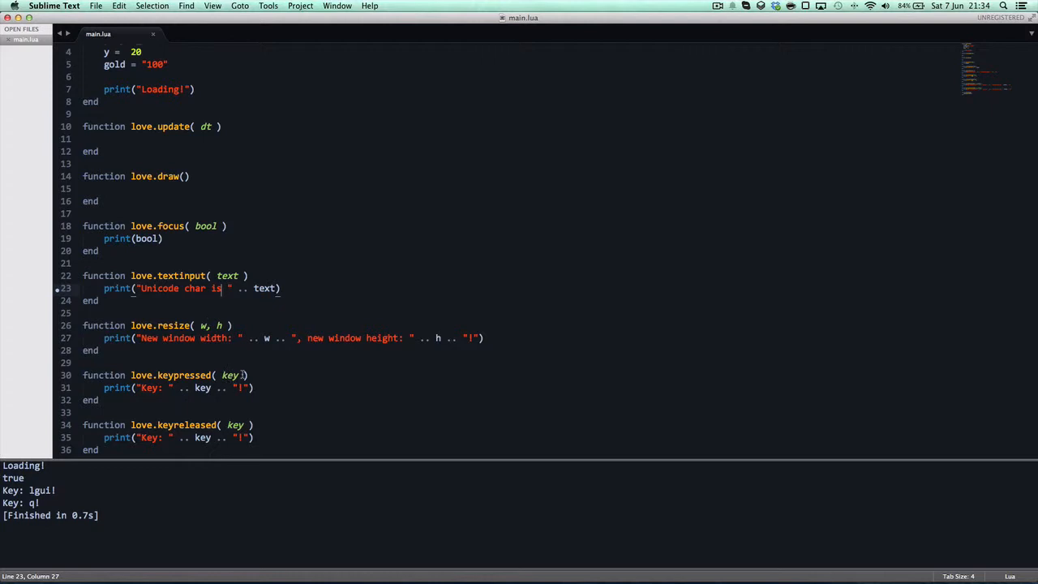
text(, u)
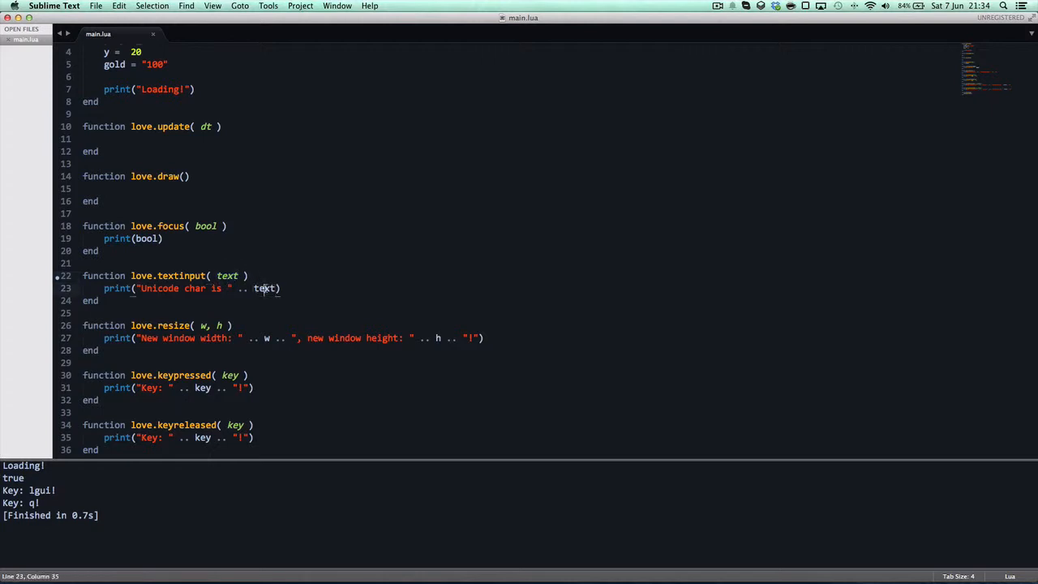
double_click(266, 289)
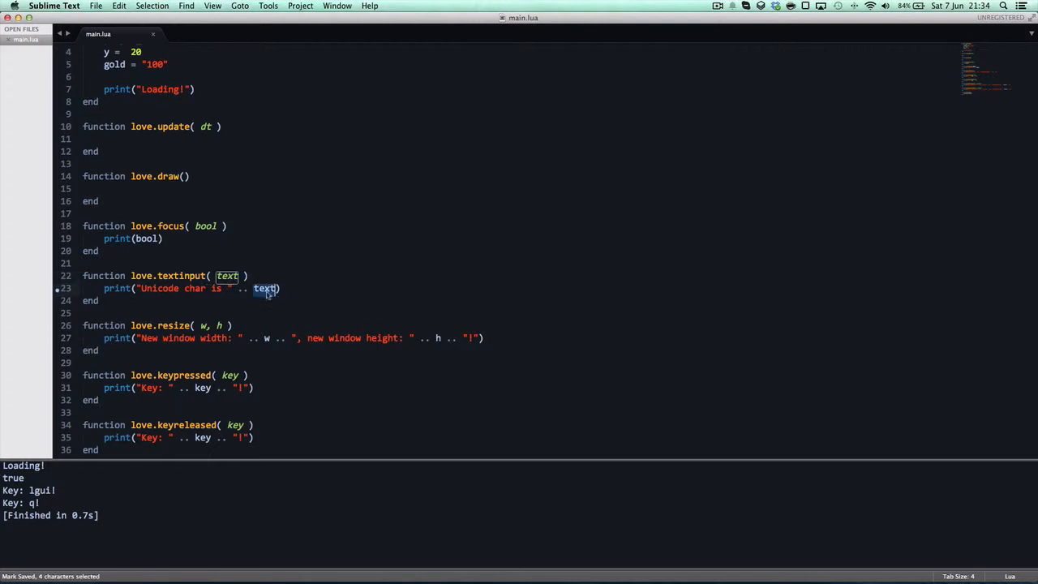
click(262, 289)
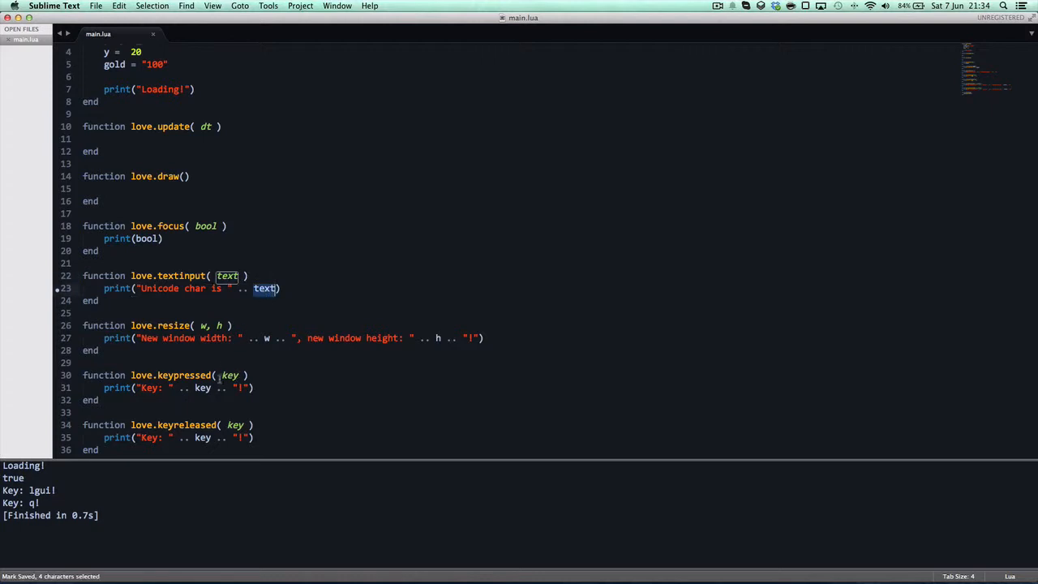
Add isrepeat to love.keypressed, append " and key repeat is " .. isrepeat to its print, and save
double_click(183, 376)
text(, isrepeat)
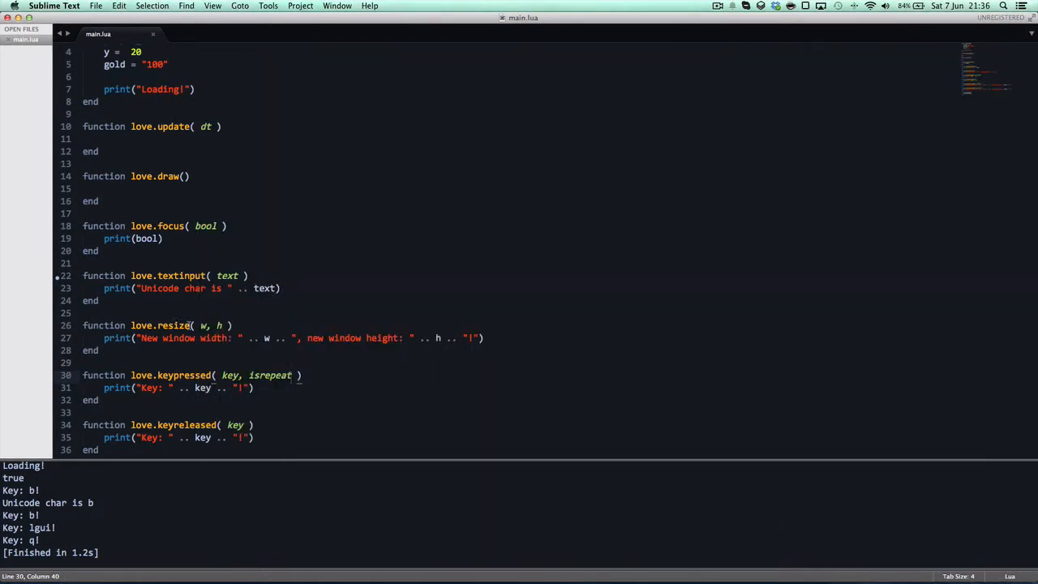
double_click(269, 376)
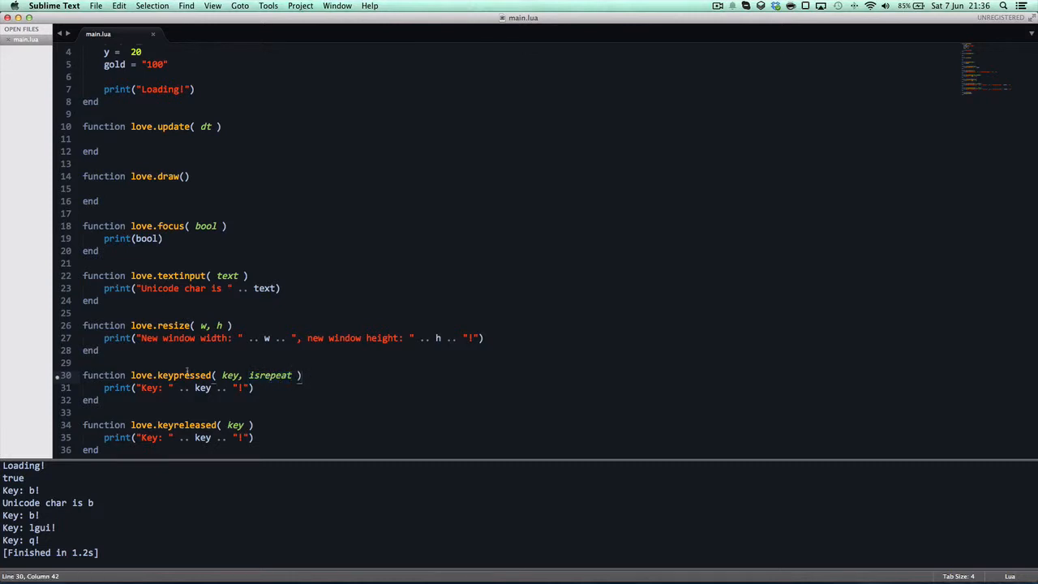
click(253, 387)
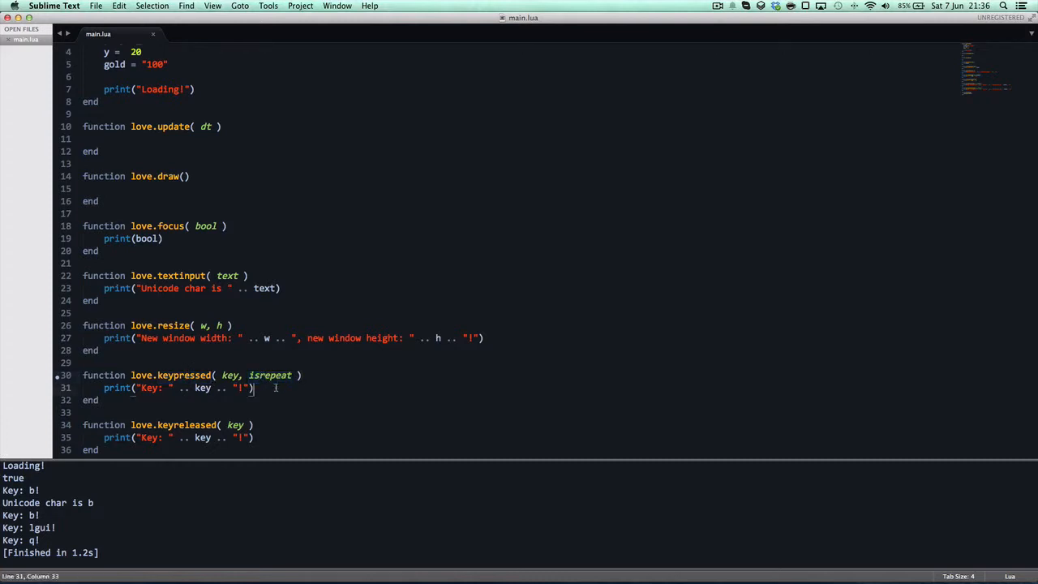
double_click(270, 377)
text( and key repeat is " .. )
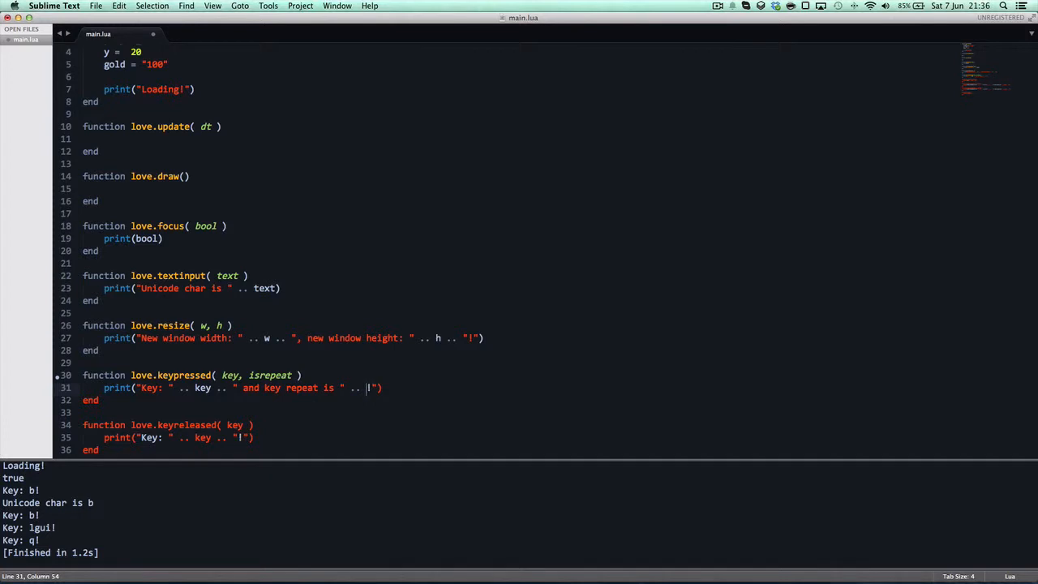
text(isrepeat)
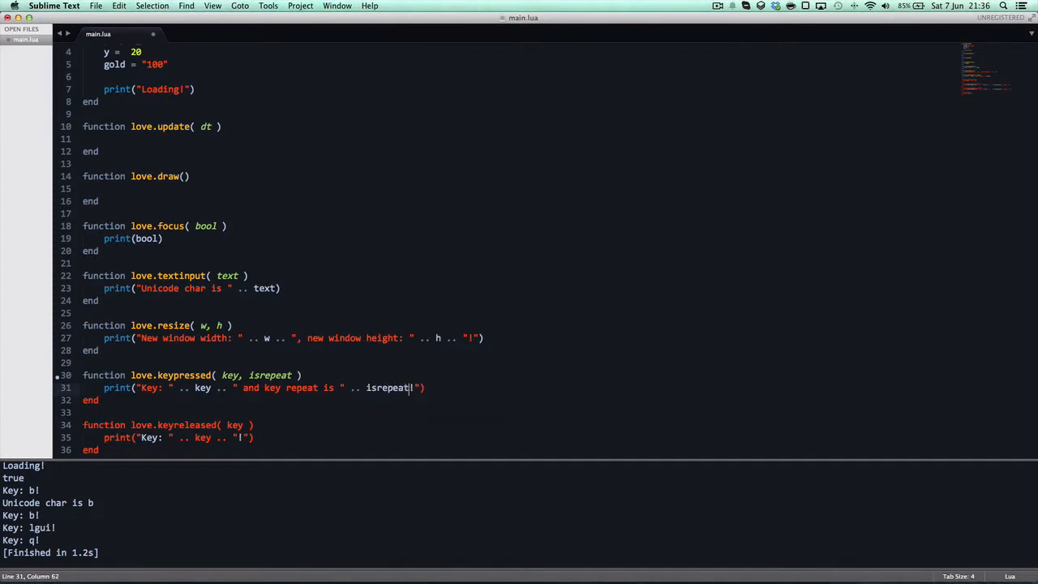
key(cmd+s)
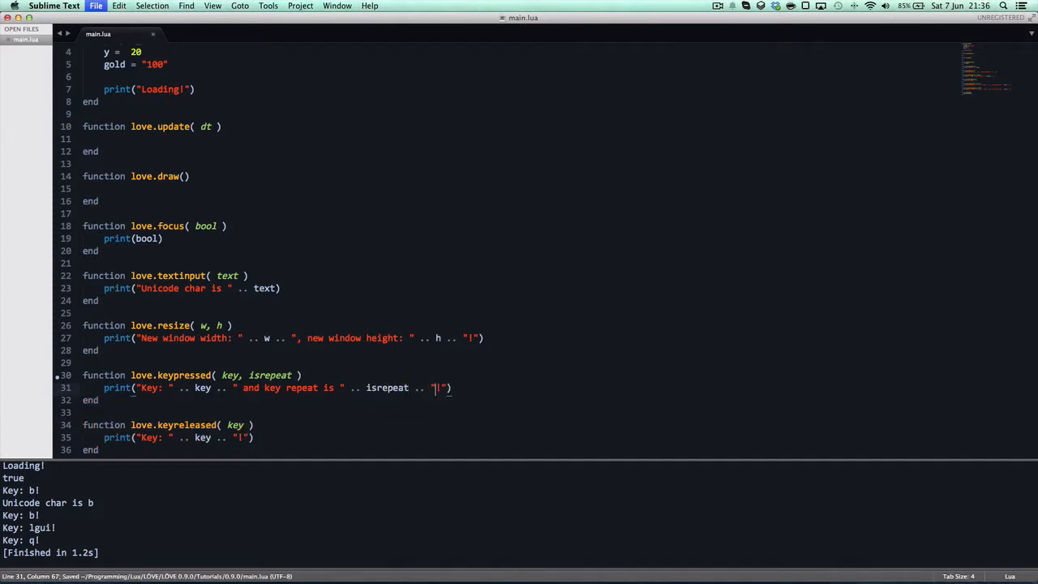
Run the game, try a separate "Is repeat" print of isrepeat, then select the failing line for removal
key(cmd+b)
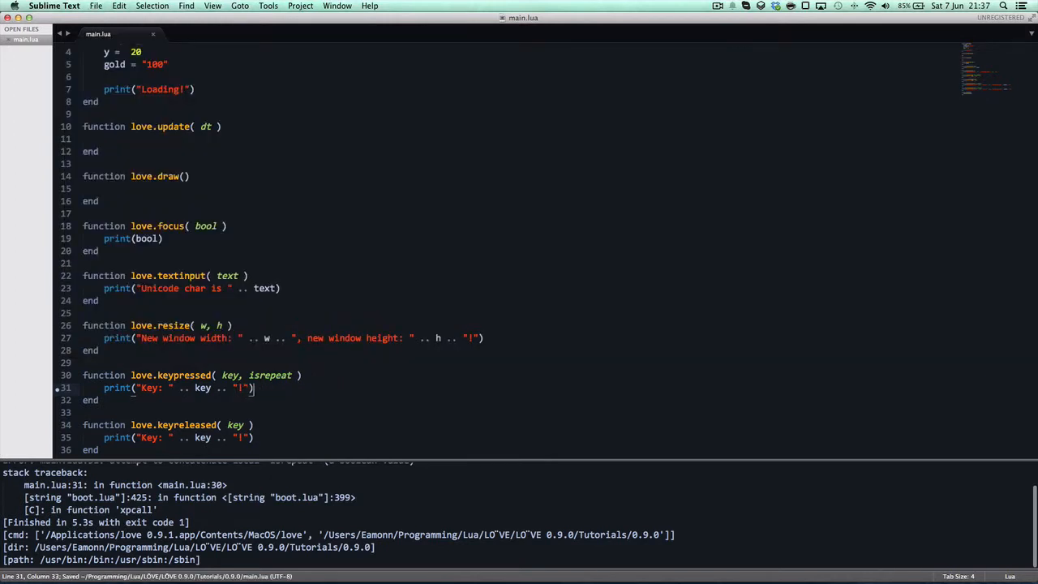
text(print ")
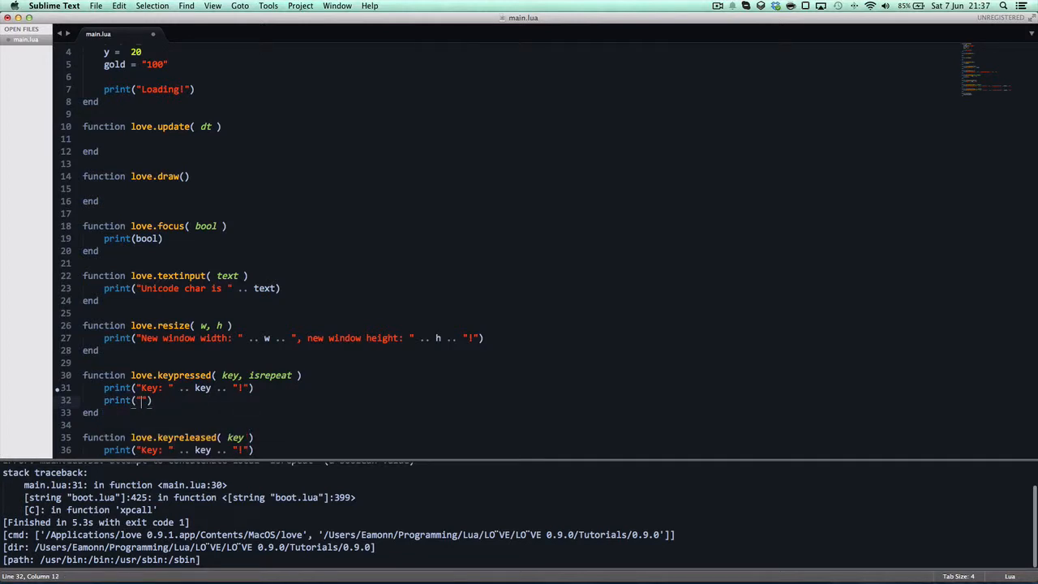
text(Is repeat =)
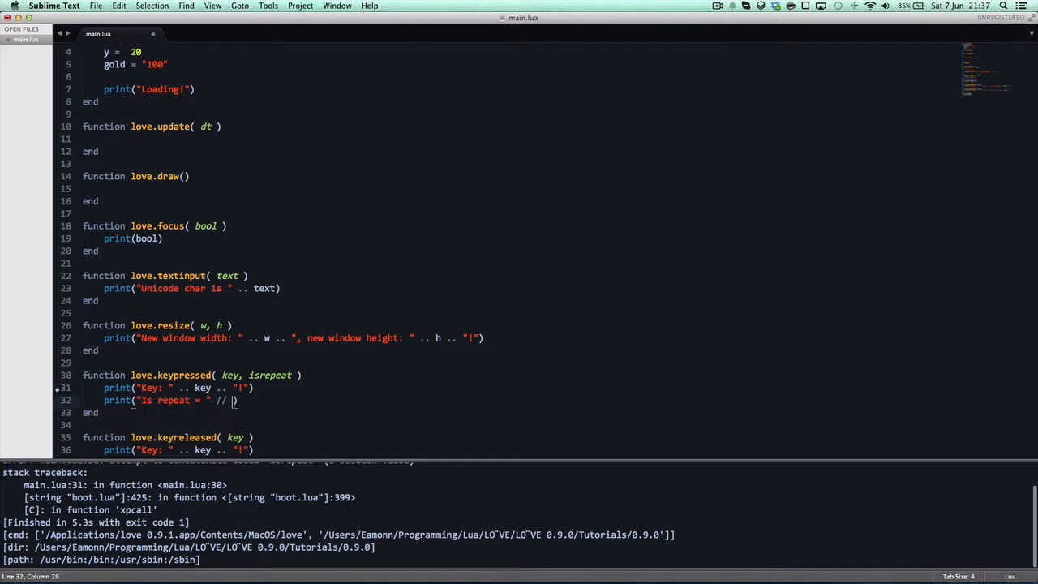
text(isn)
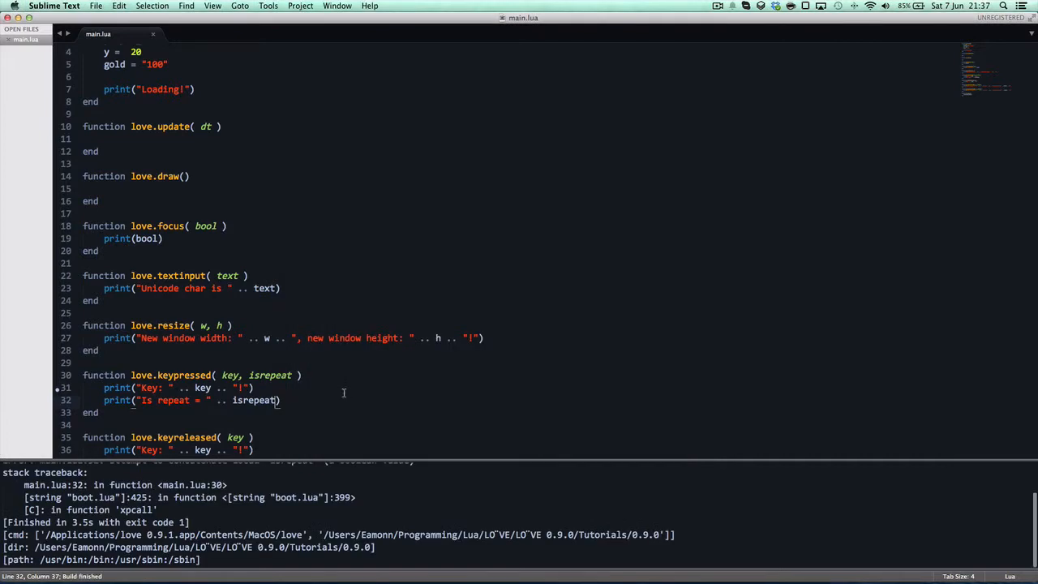
drag(162, 388, 279, 399)
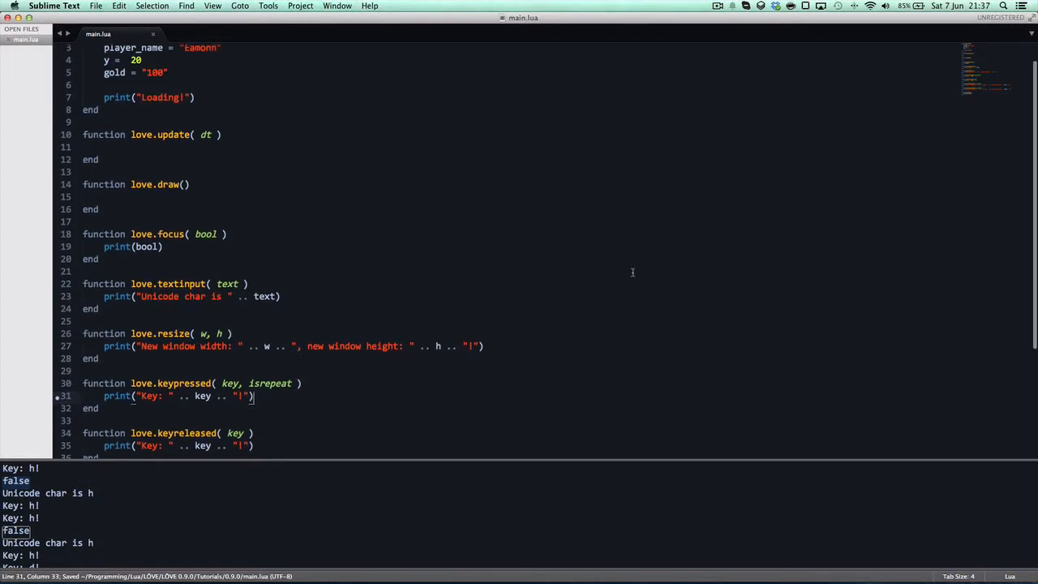
mouse_move(618, 273)
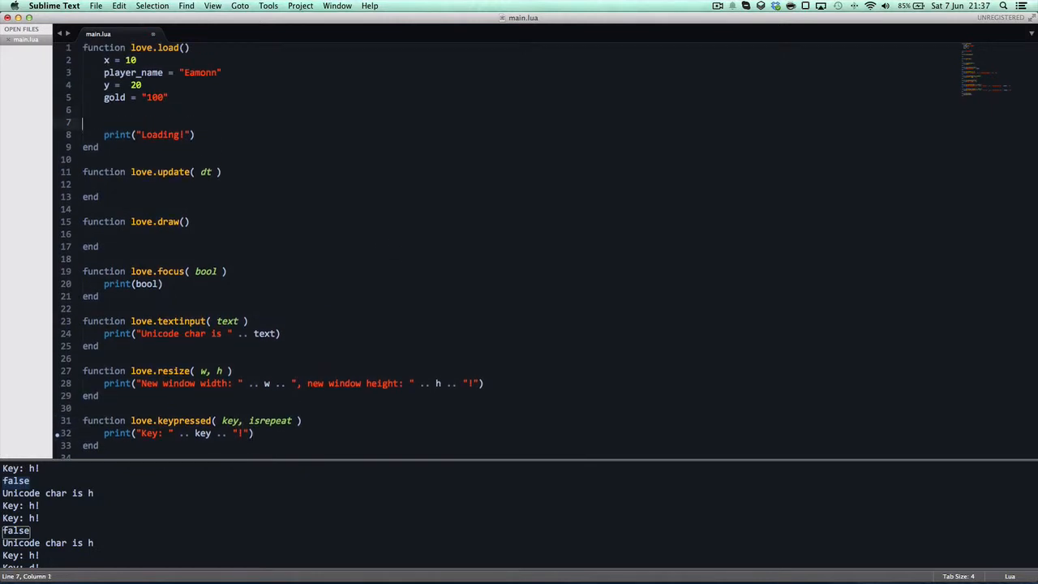
Add love.keyboard.setKeyRepeat(true) in love.load and rebuild, confirming the output prints true
text(l)
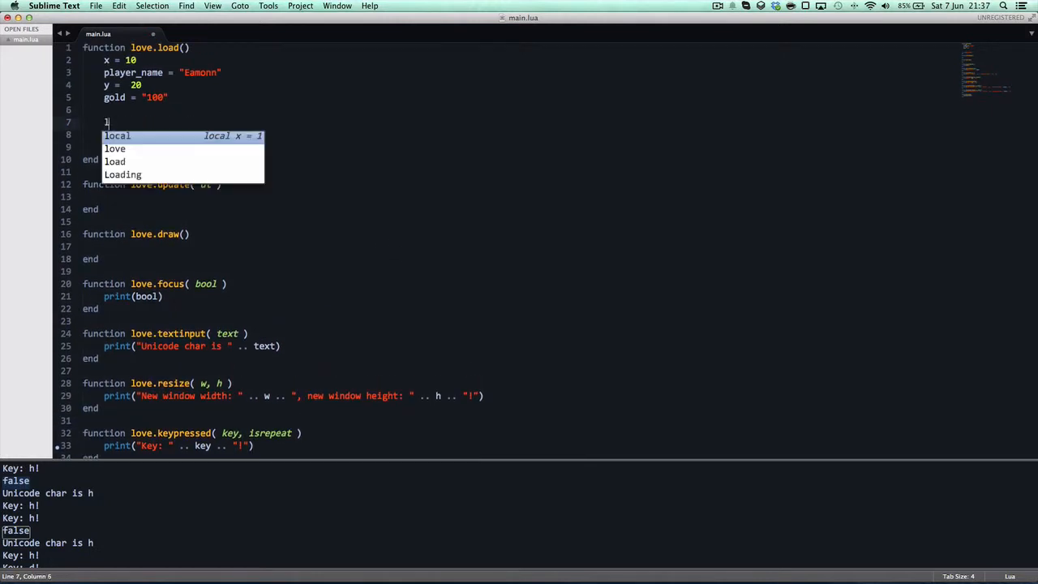
text(love.keyboa)
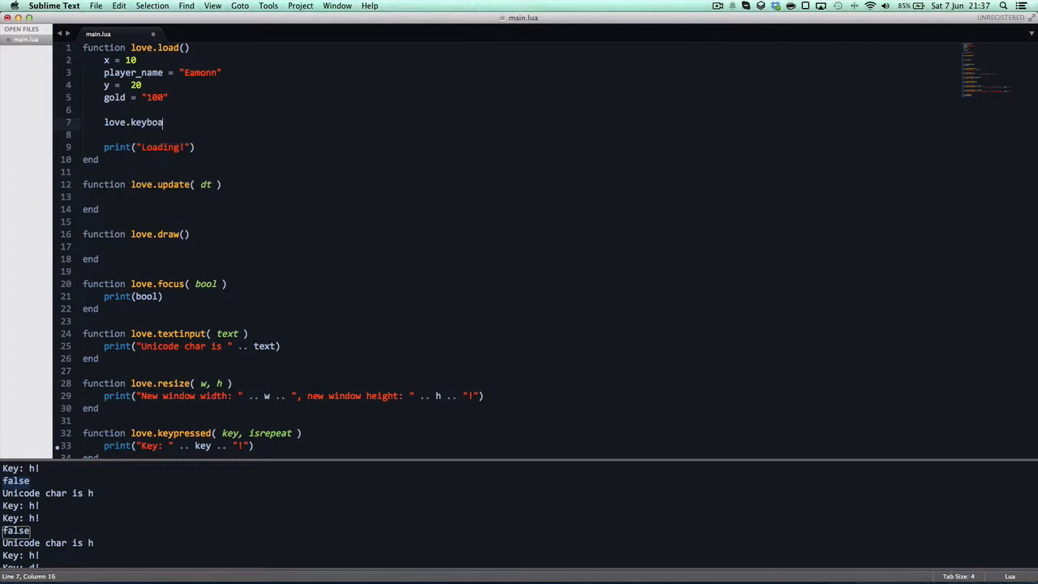
text(rd.)
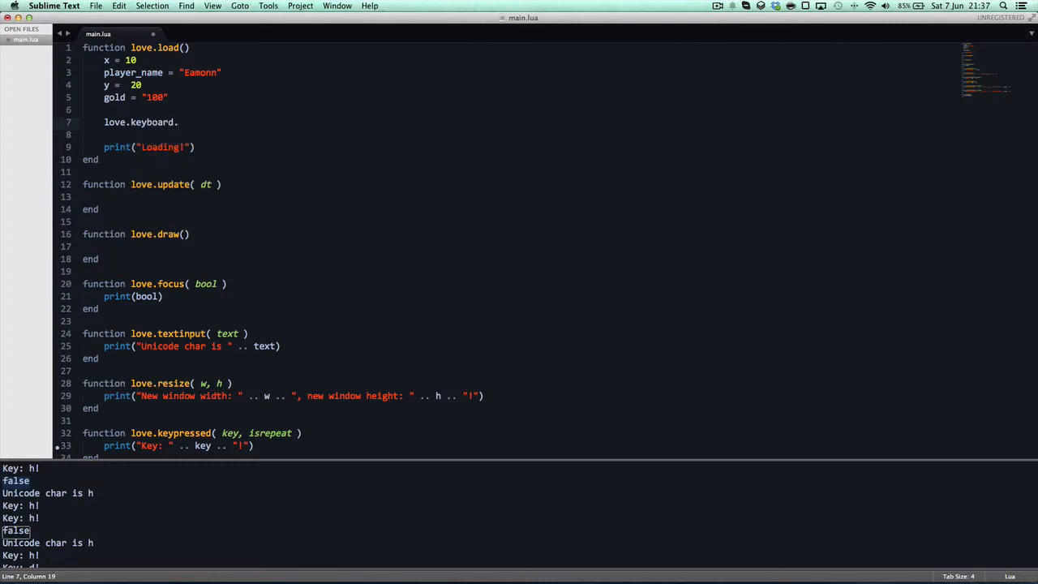
text(is)
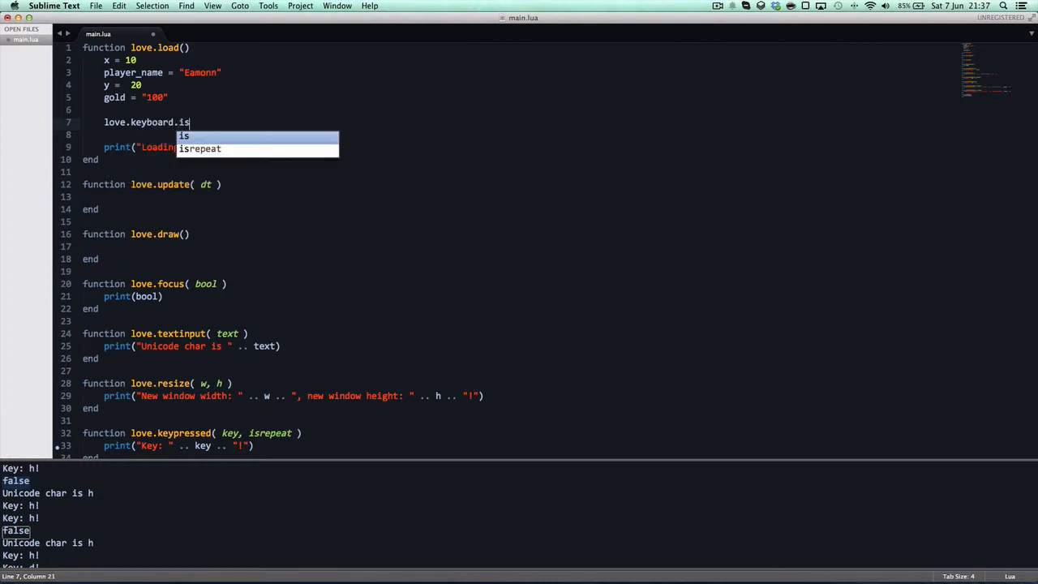
text(D)
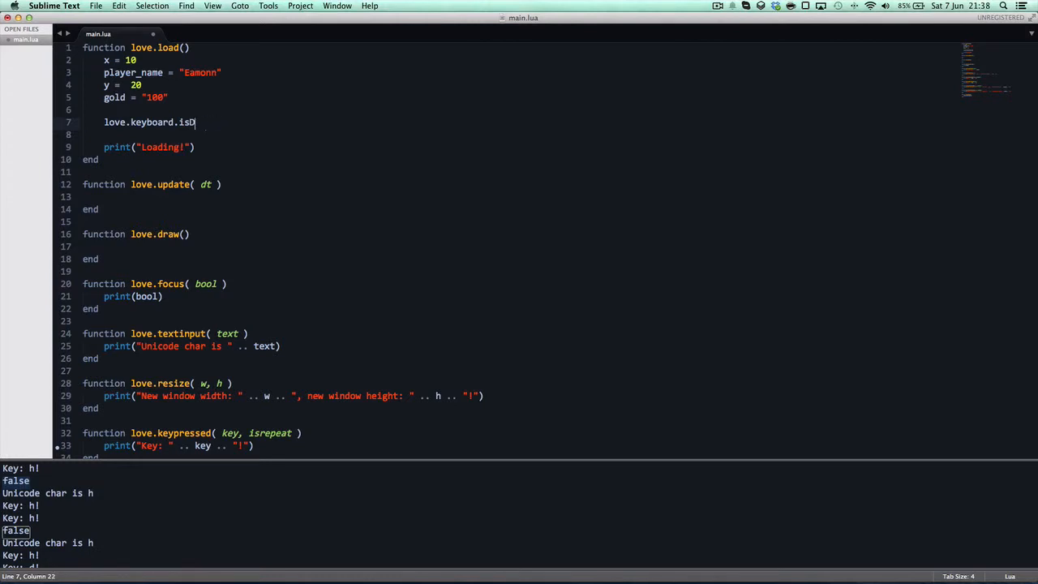
key(backspace)
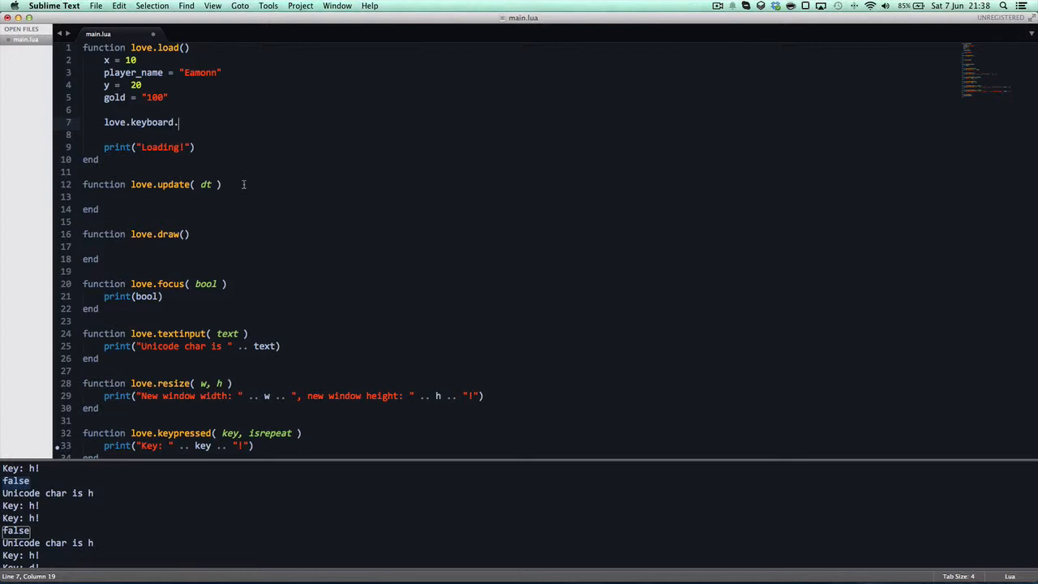
text(s)
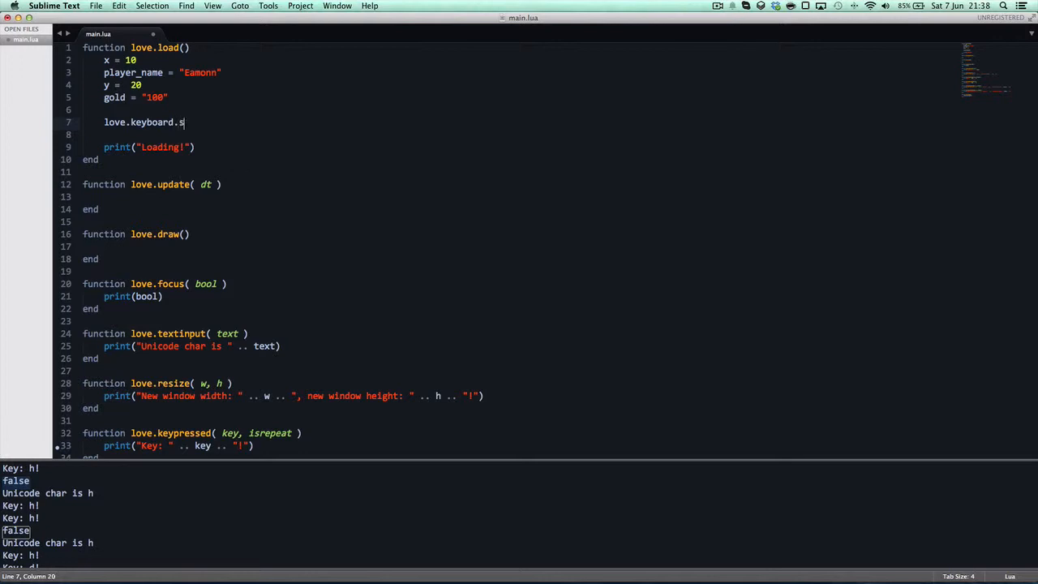
text(etKeyRepeat()
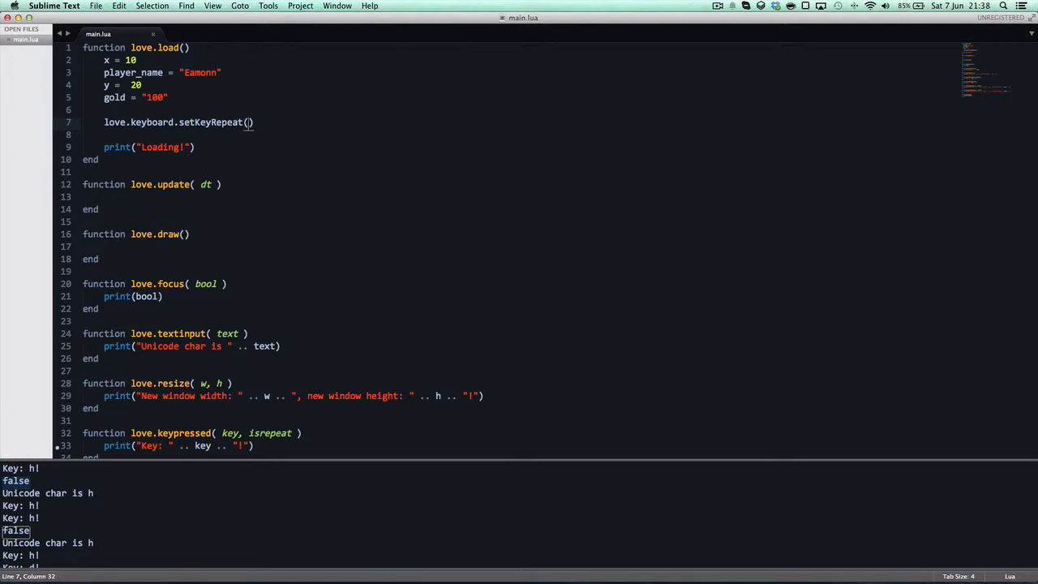
text(true)
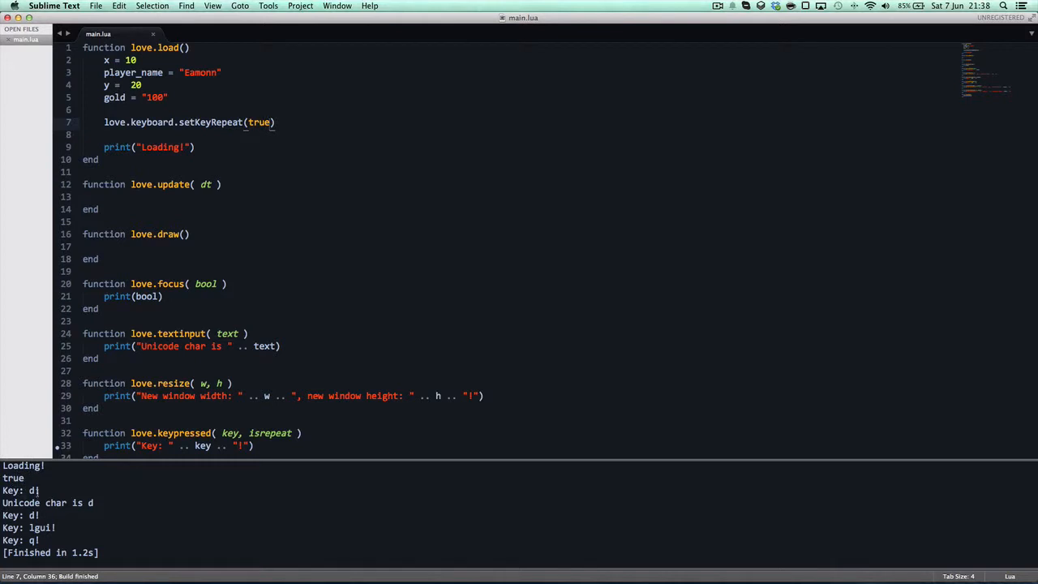
double_click(47, 503)
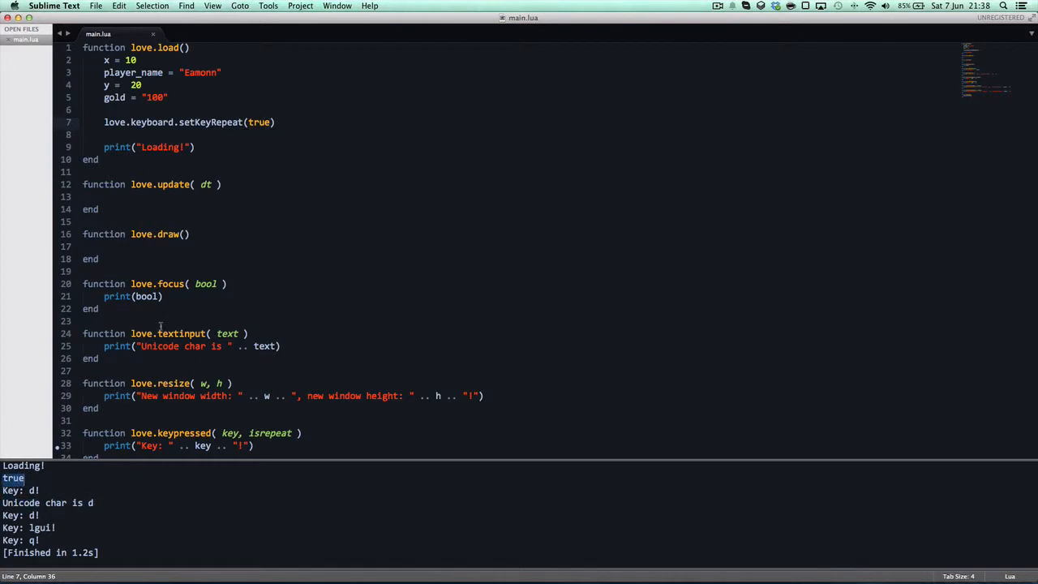
key(cmd+b)
text(--)
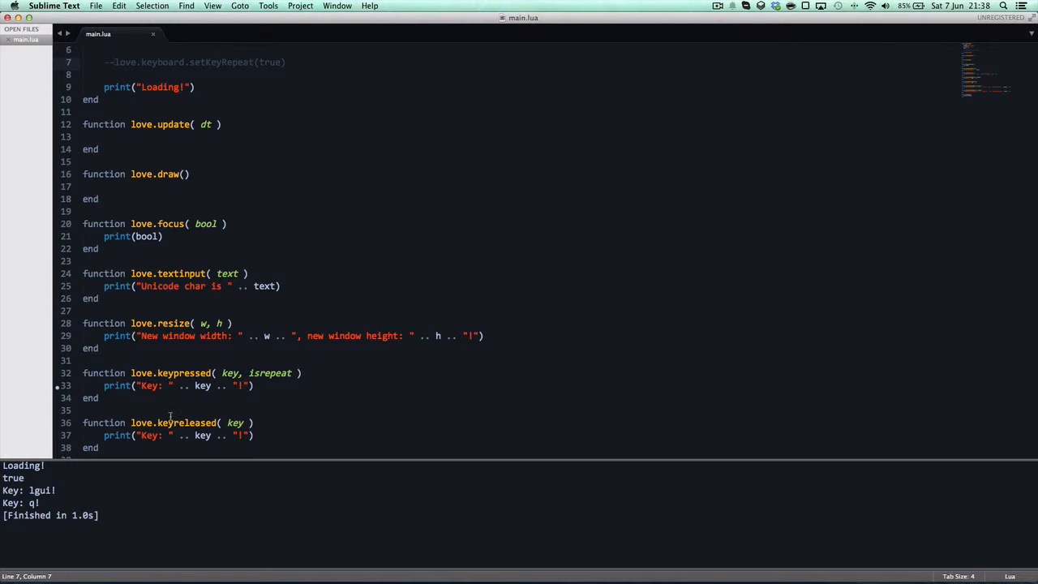
Add a print(isrepeat) line after the "Key down" print in love.keypressed
click(253, 386)
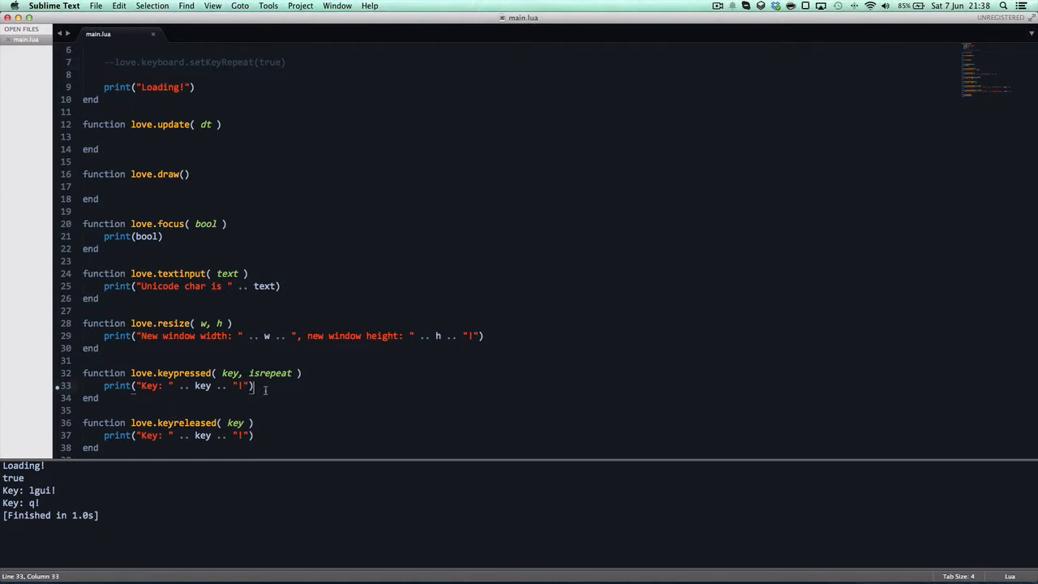
text(print")
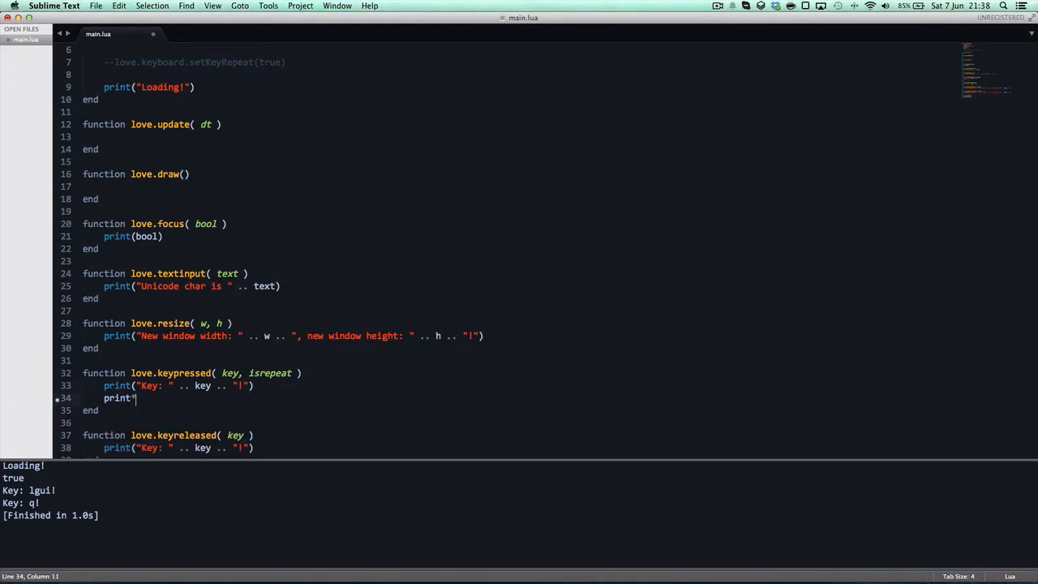
text(isr))
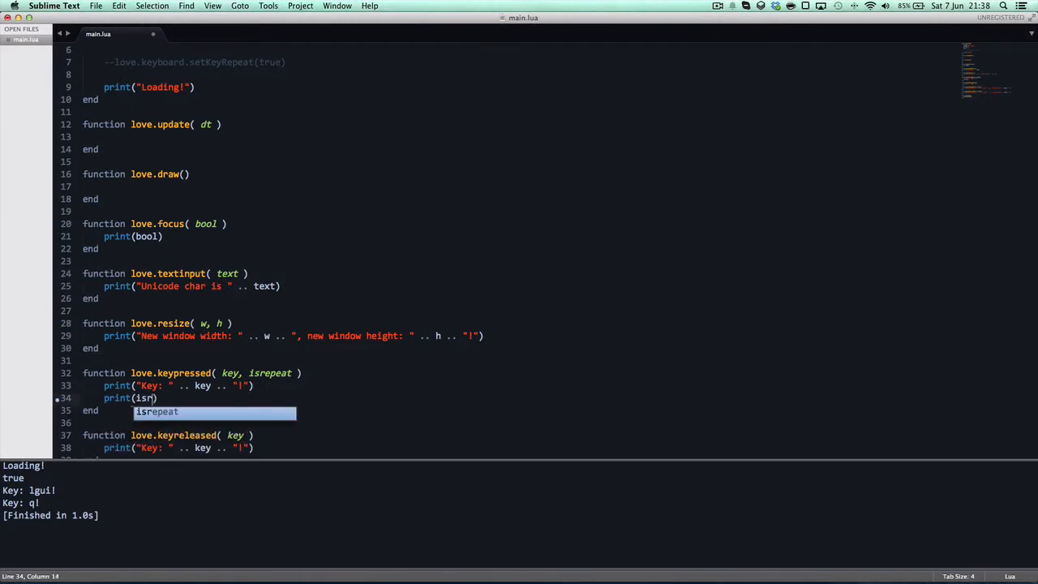
key(Tab)
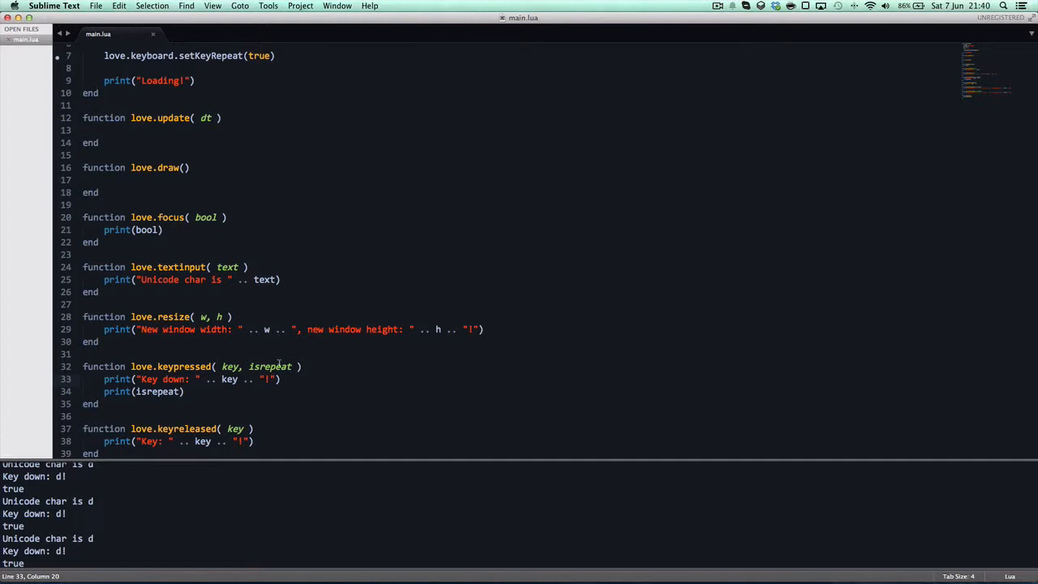
Highlight setKeyRepeat and isrepeat, then run the game to log true/false repeat flags
double_click(269, 367)
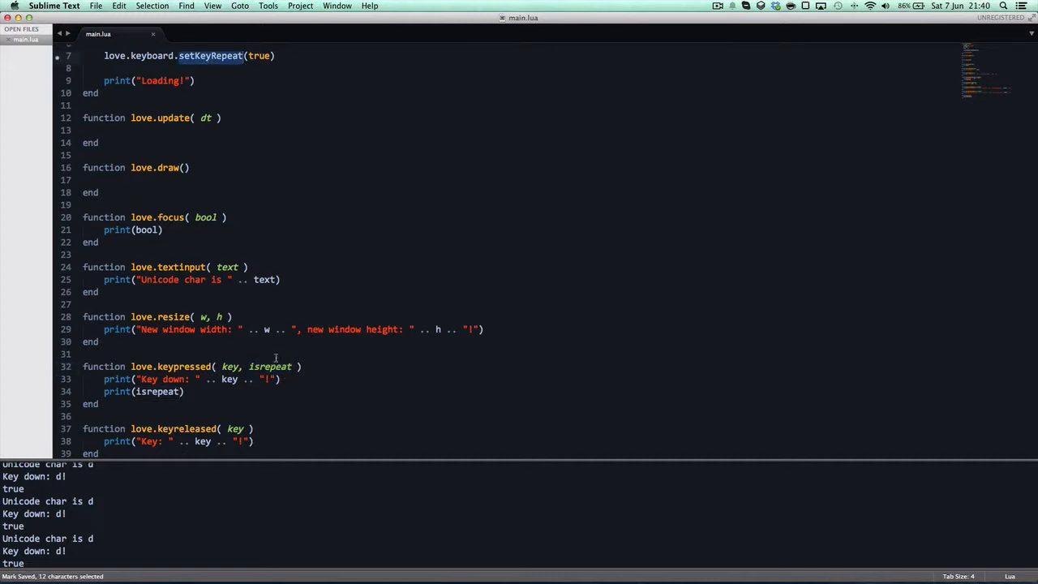
double_click(269, 366)
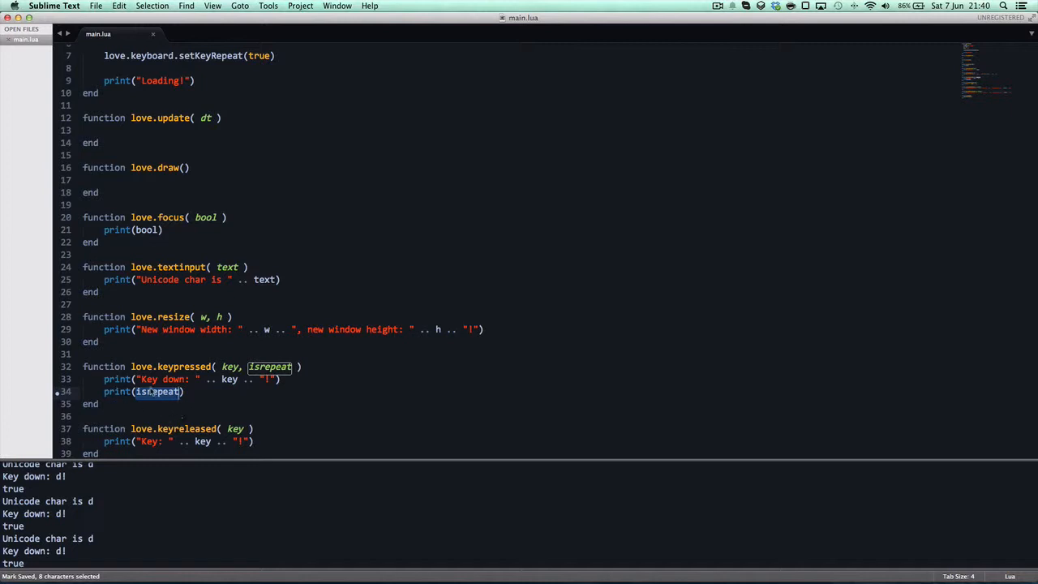
key(cmd+b)
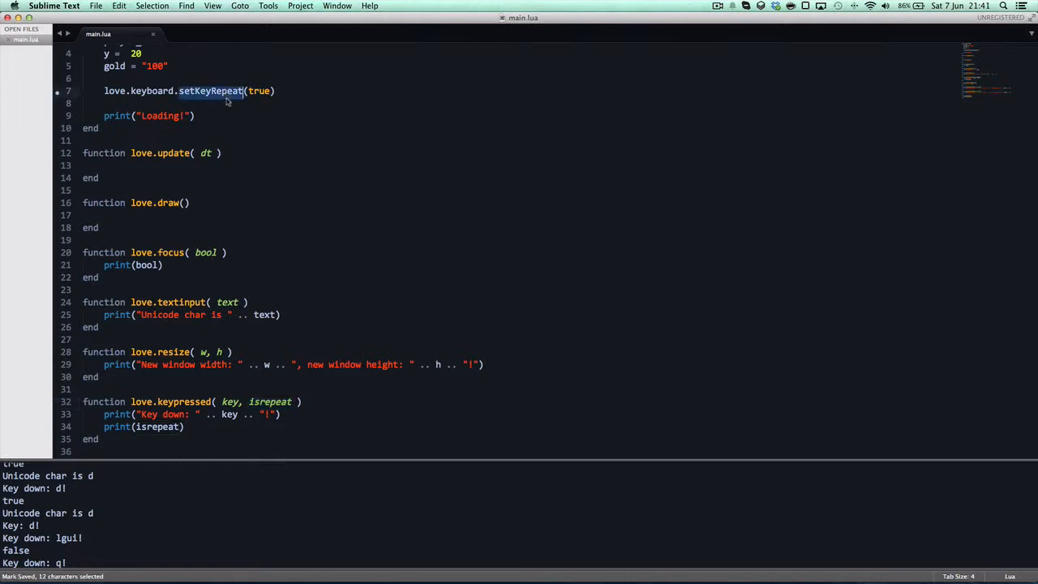
Review the love.keyboard call in main.lua, highlighting the word keyboard, before starting the new file
click(129, 115)
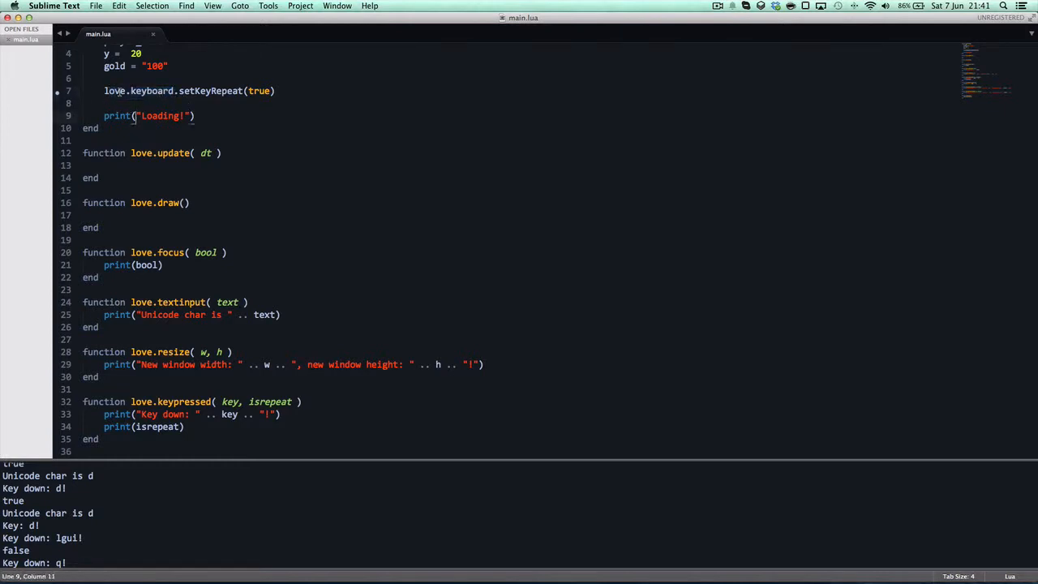
double_click(153, 91)
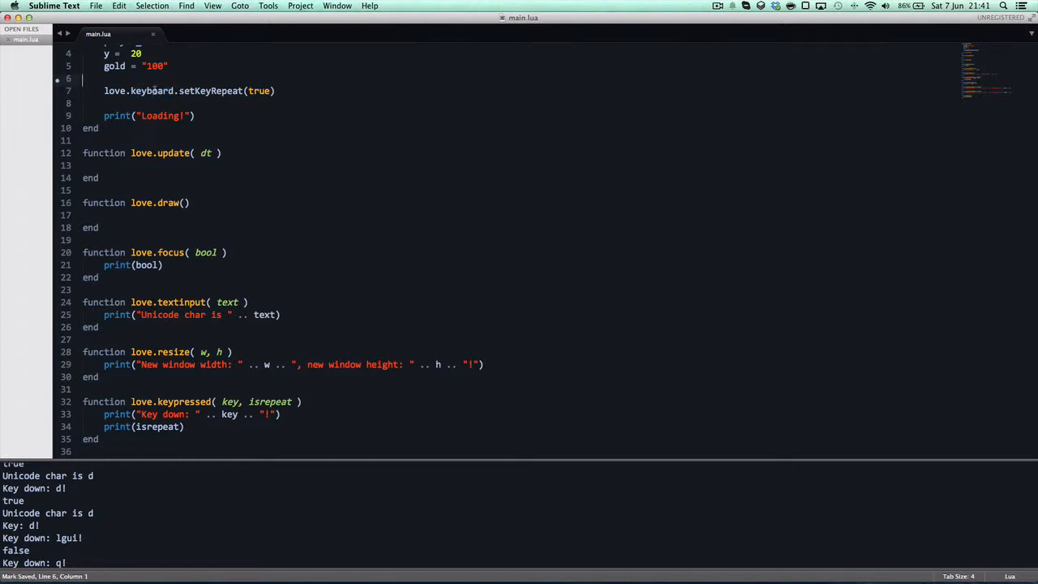
double_click(153, 91)
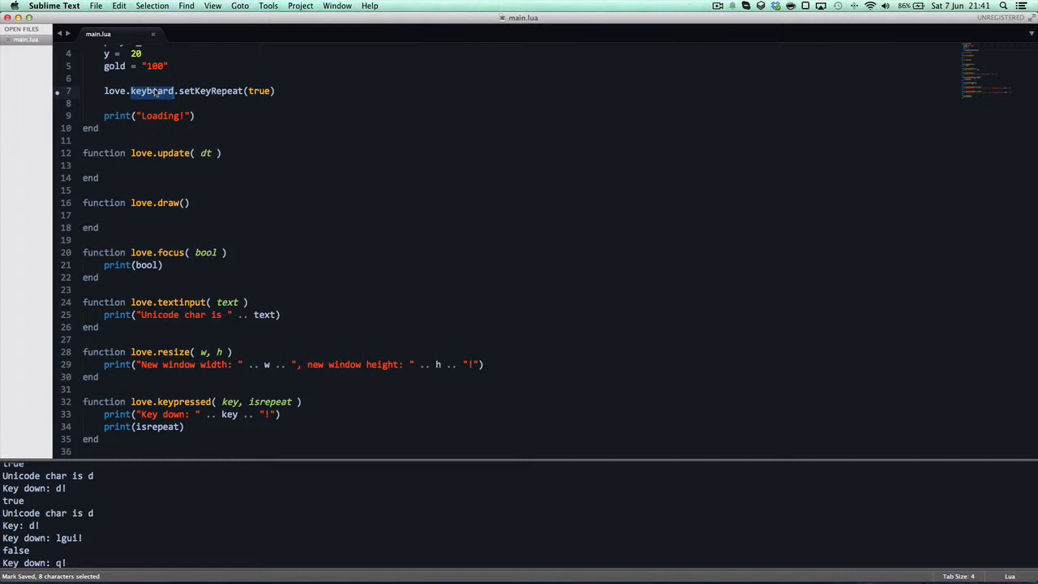
mouse_move(163, 94)
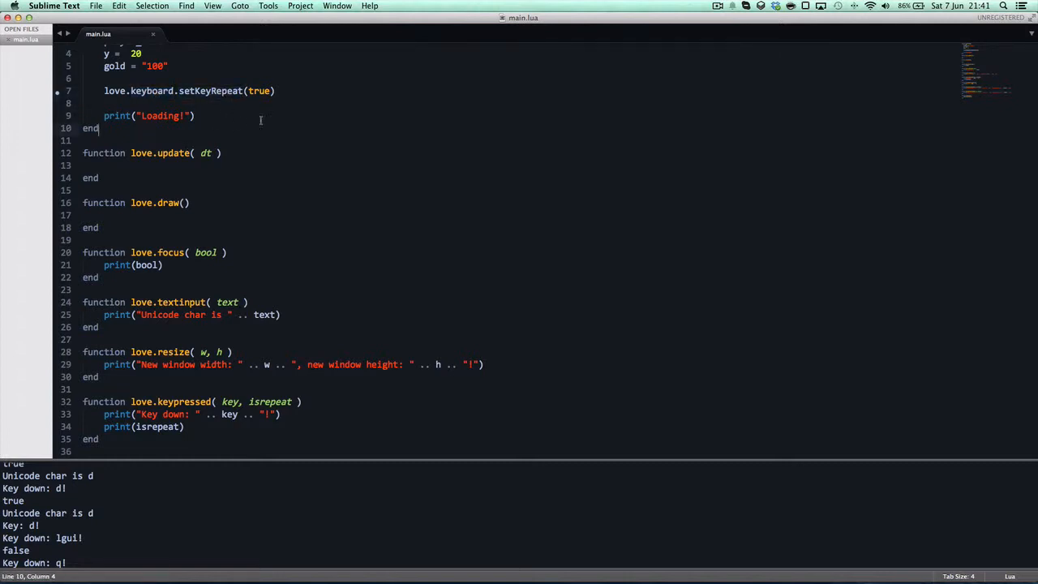
double_click(152, 91)
text(con)
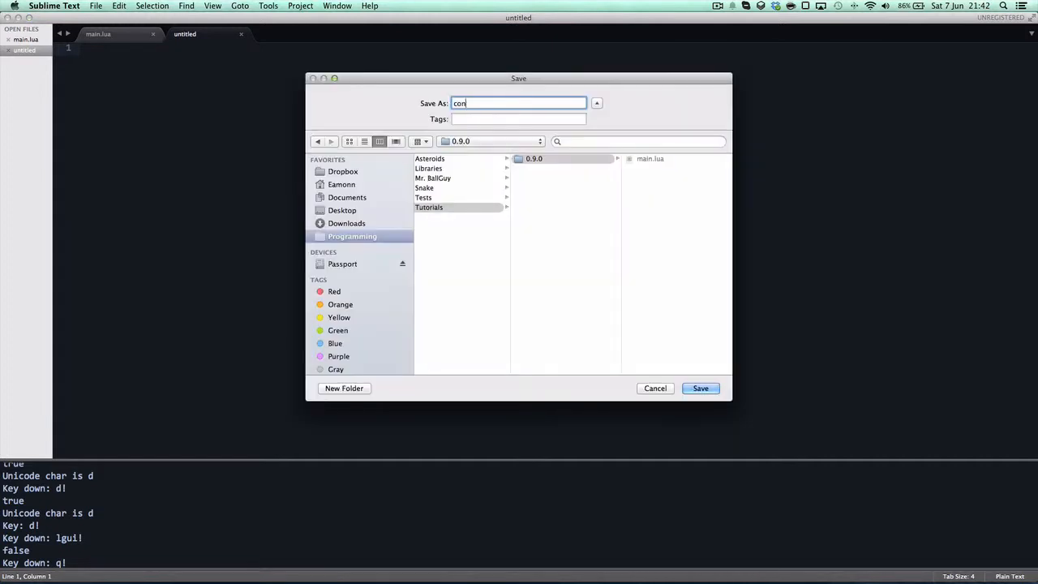
Save the new file as conf.lua beside main.lua and switch between the main.lua and conf.lua tabs
click(701, 389)
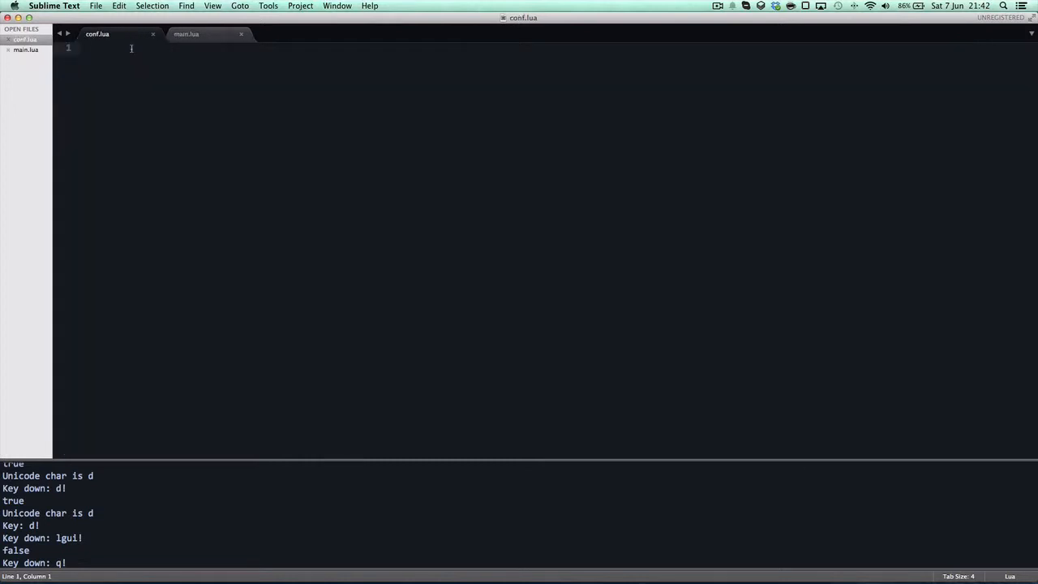
click(201, 34)
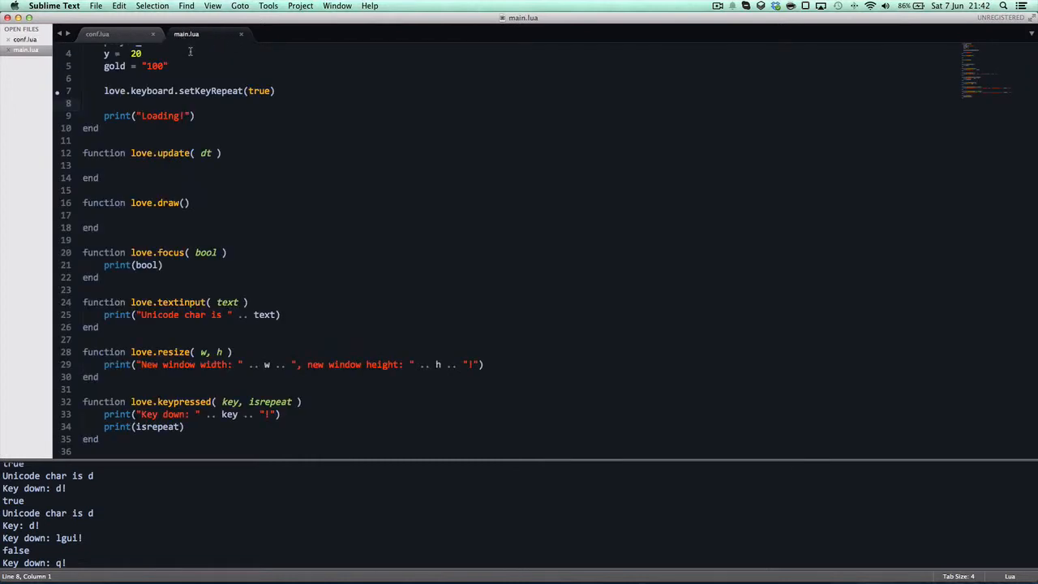
click(97, 34)
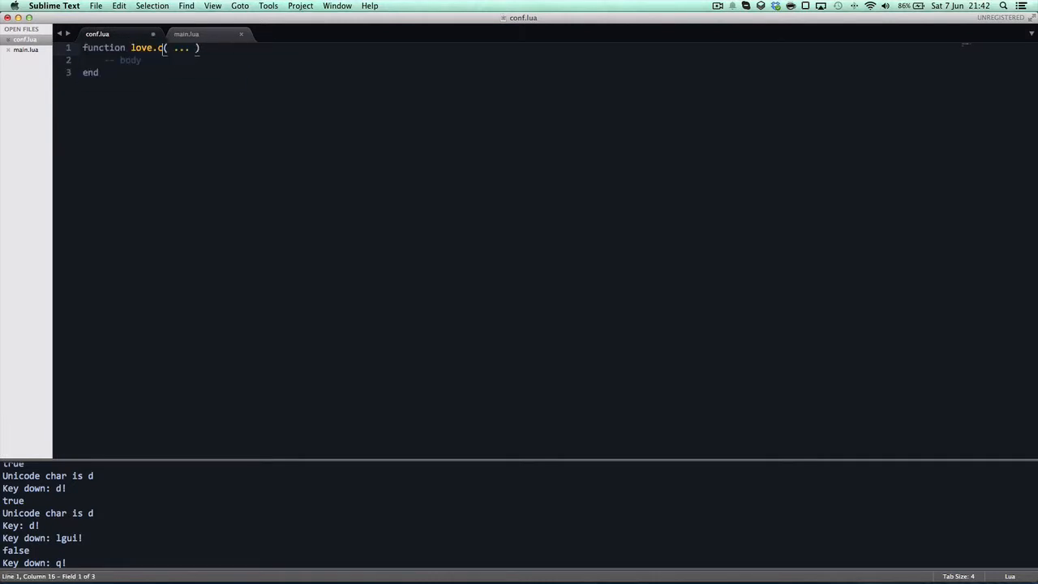
Write love.conf(t) with t.screen.width = 1280 and t.screen.height = 720
text(onf)
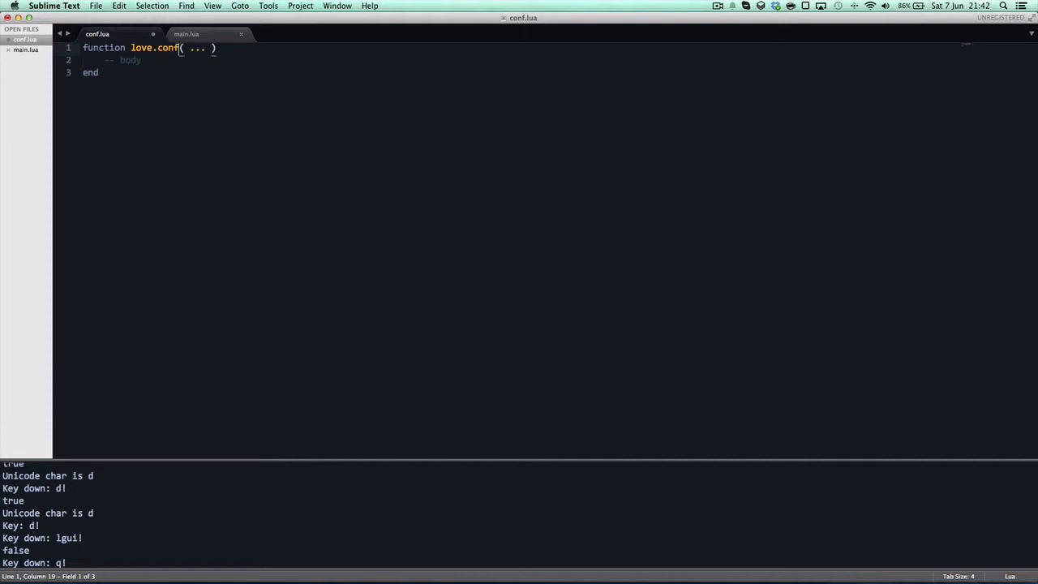
text(t)
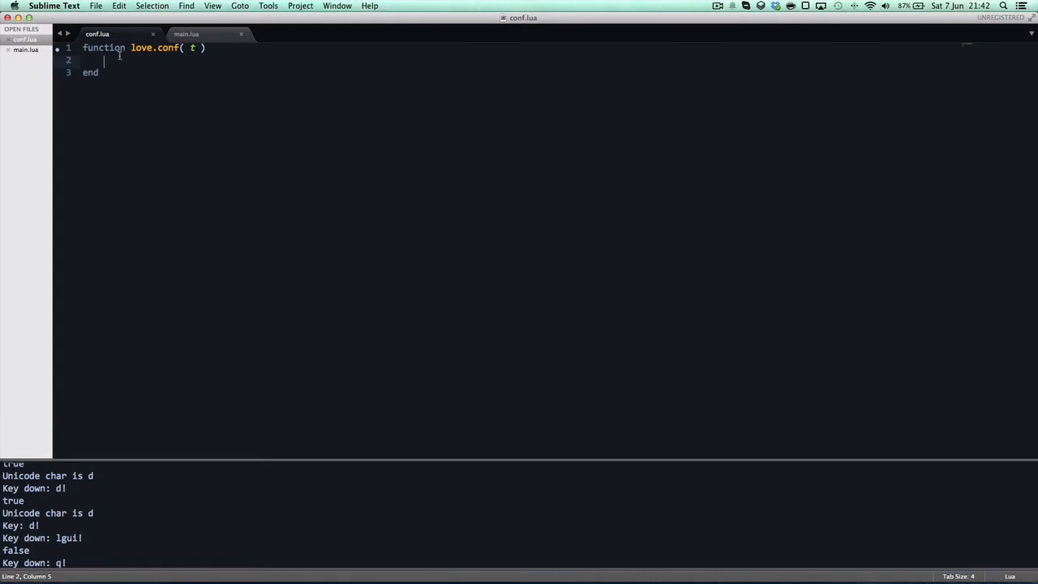
text(t.)
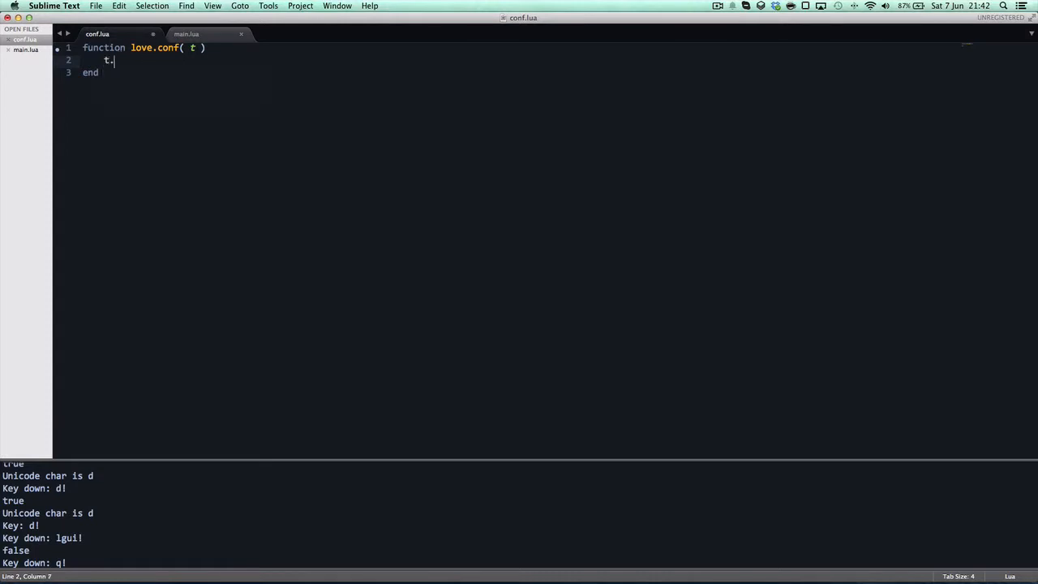
text(screen)
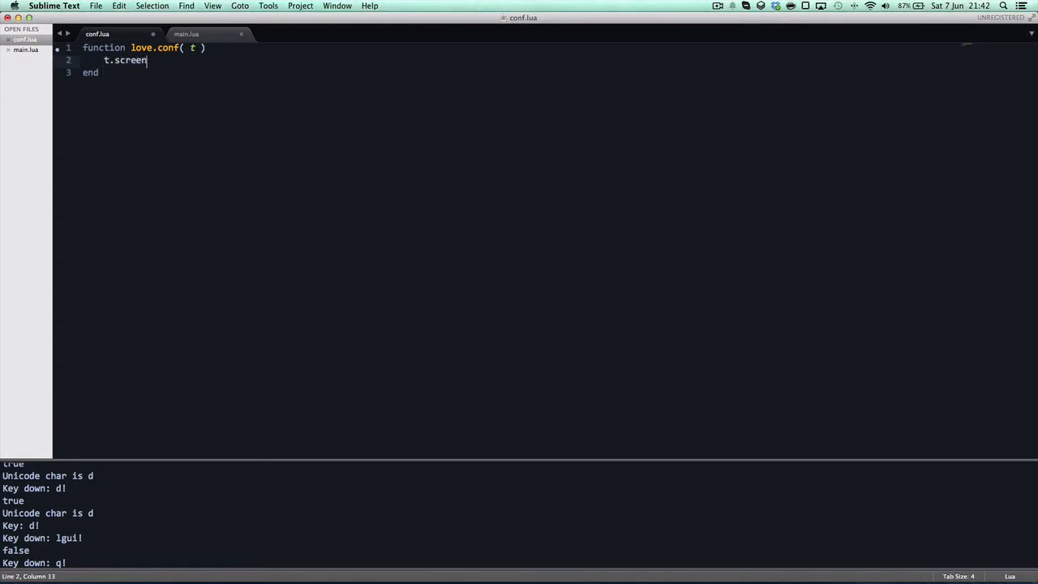
text(.width = 12)
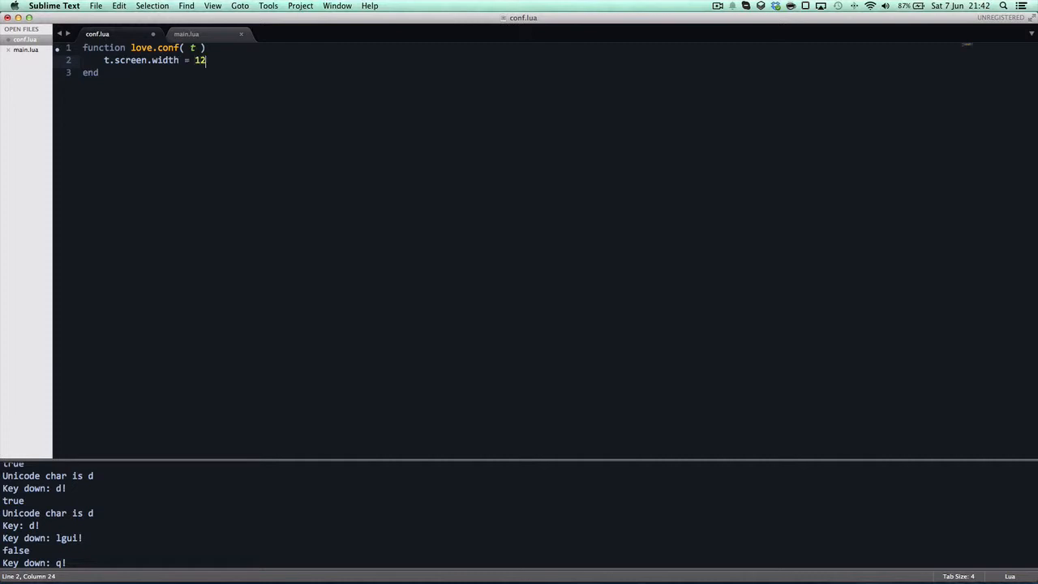
key(backspace)
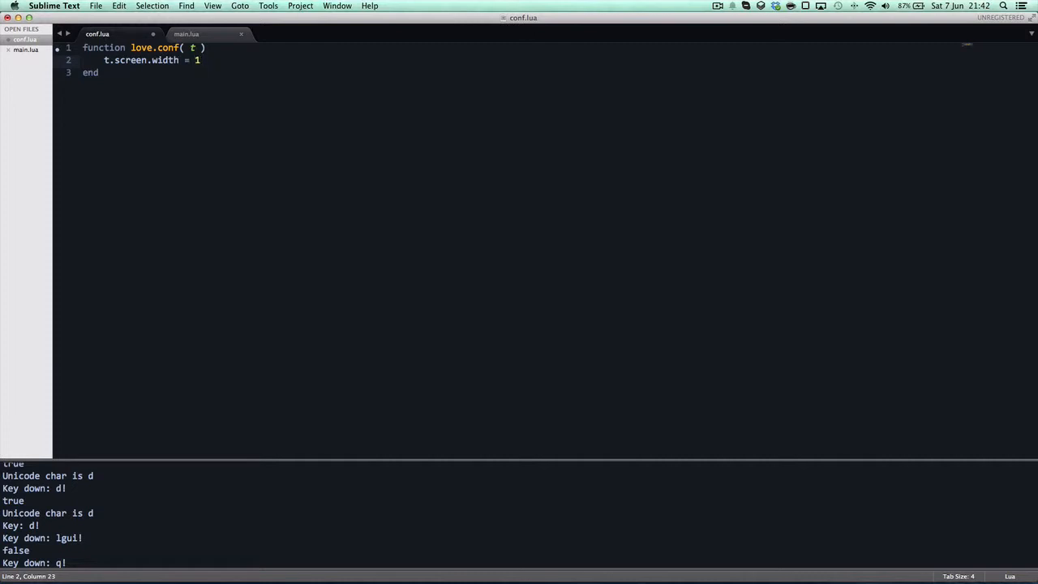
text(280)
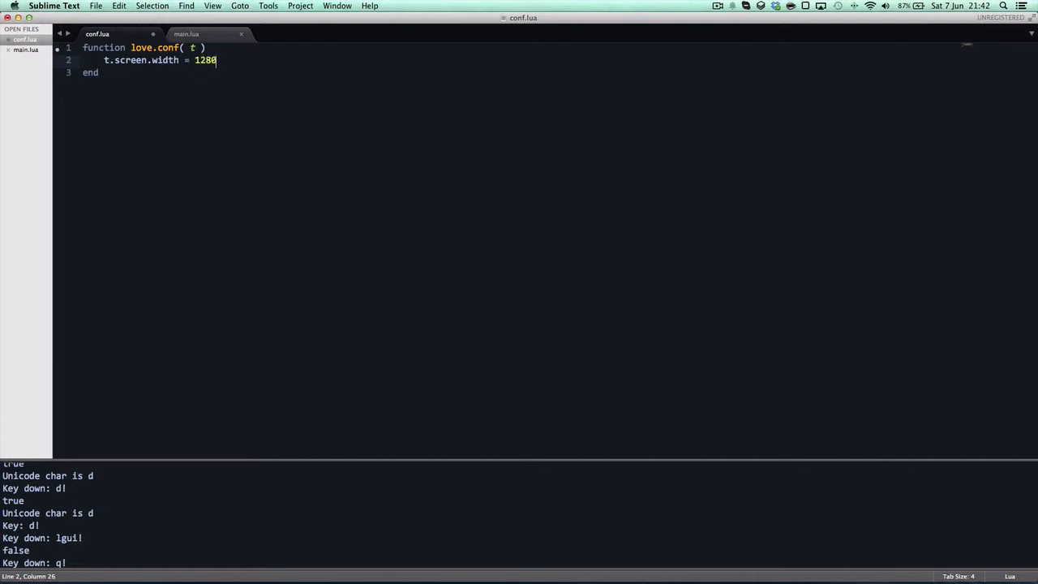
text(.scree)
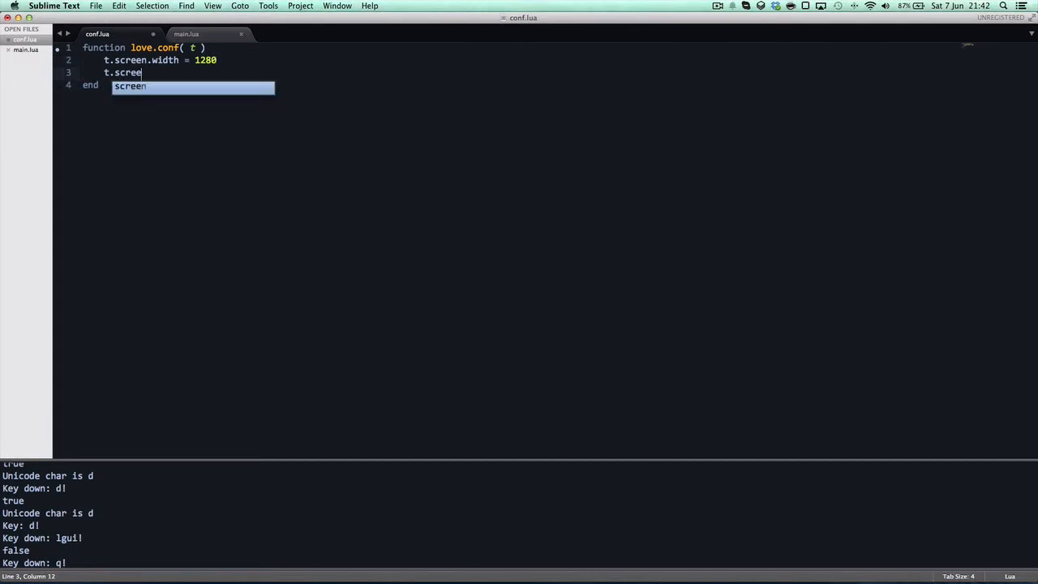
text(.height = 720)
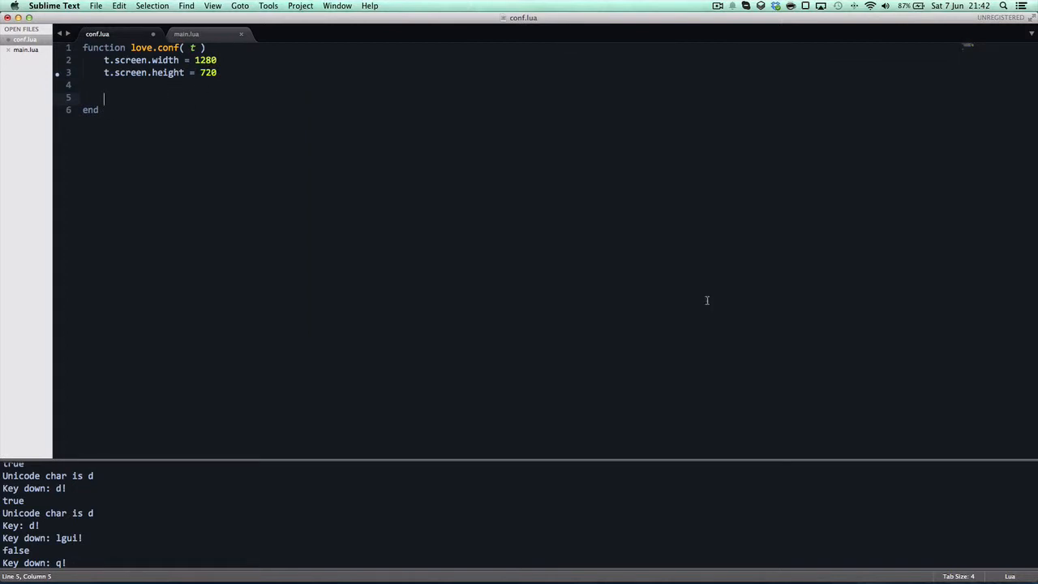
mouse_move(662, 295)
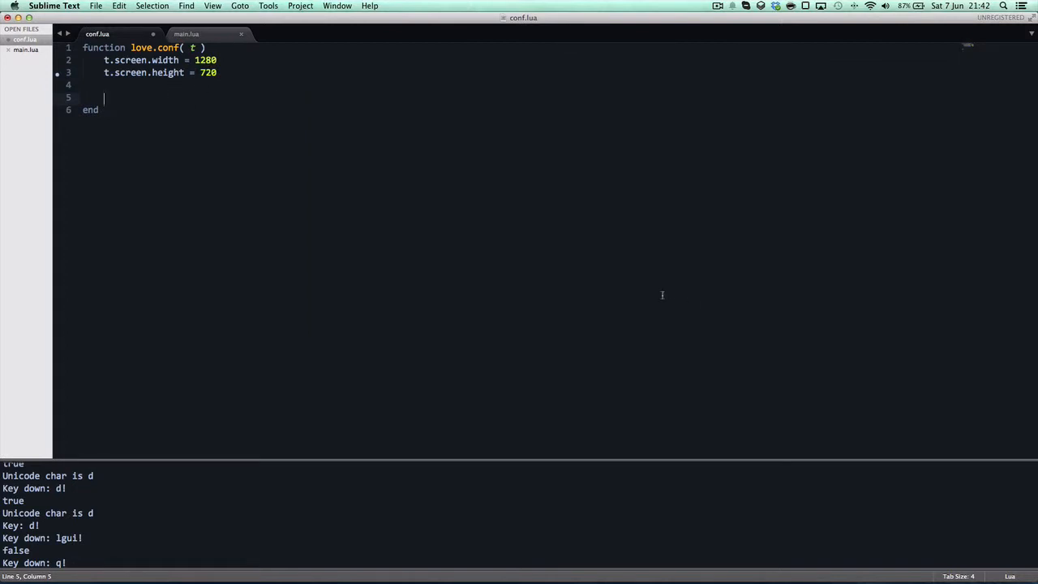
mouse_move(415, 172)
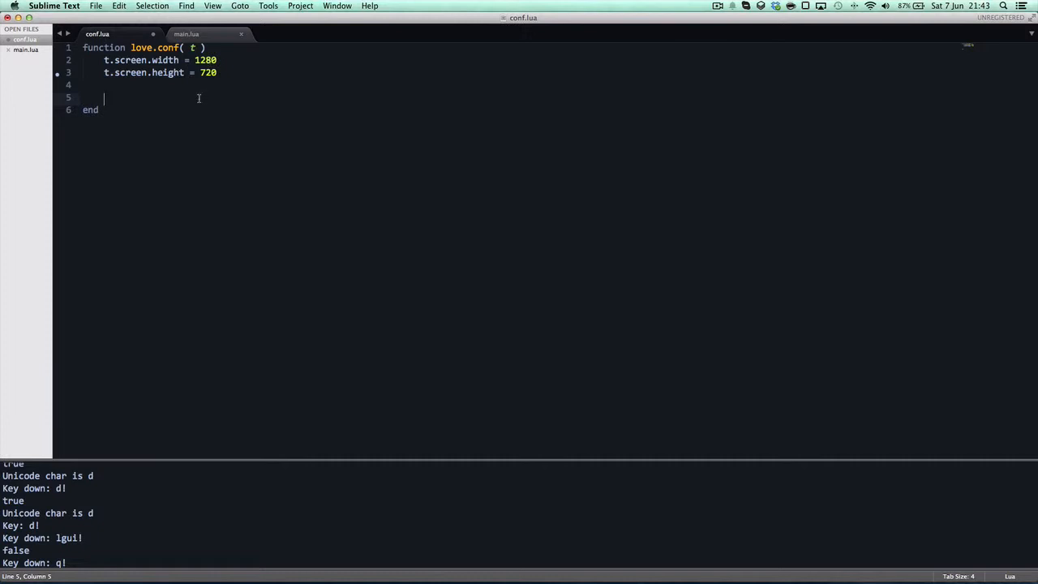
mouse_move(190, 104)
text(t.title = ")
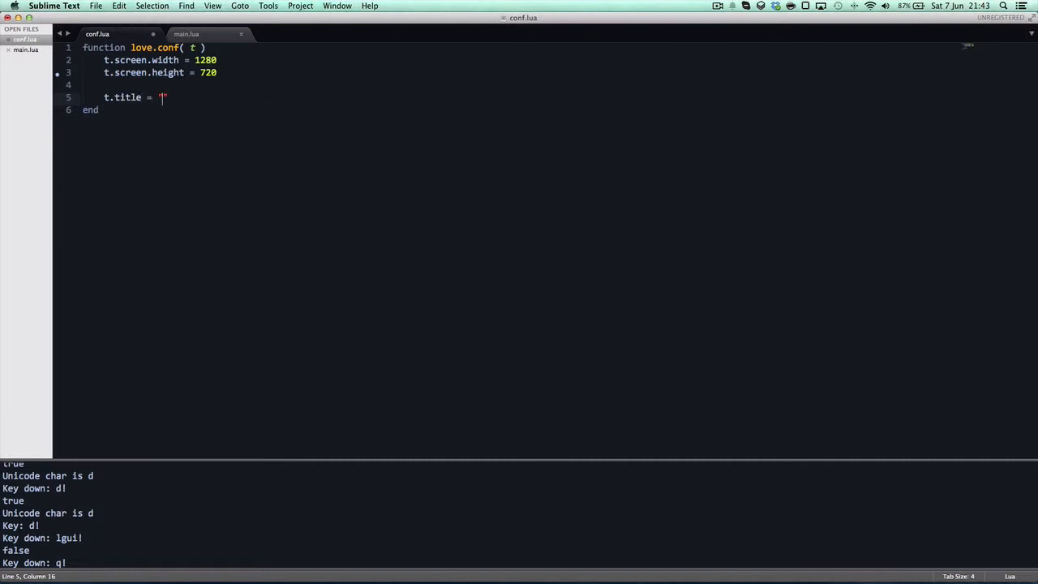
Set t.title = "My amazing game in LÖVE 0.9.0" and run the game to test the settings
text(My amazing)
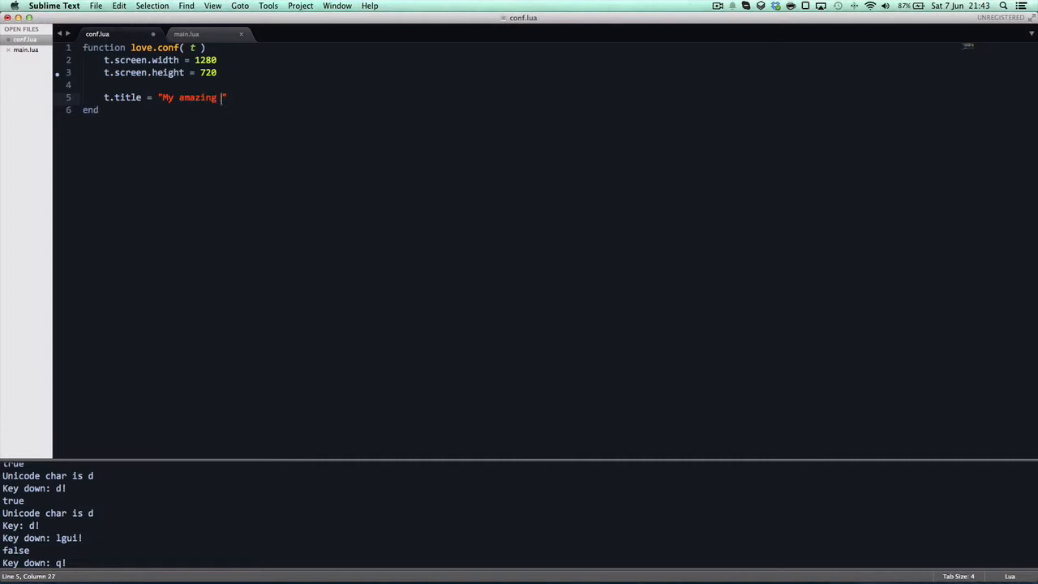
text(game in LÖVE 0.9.0)
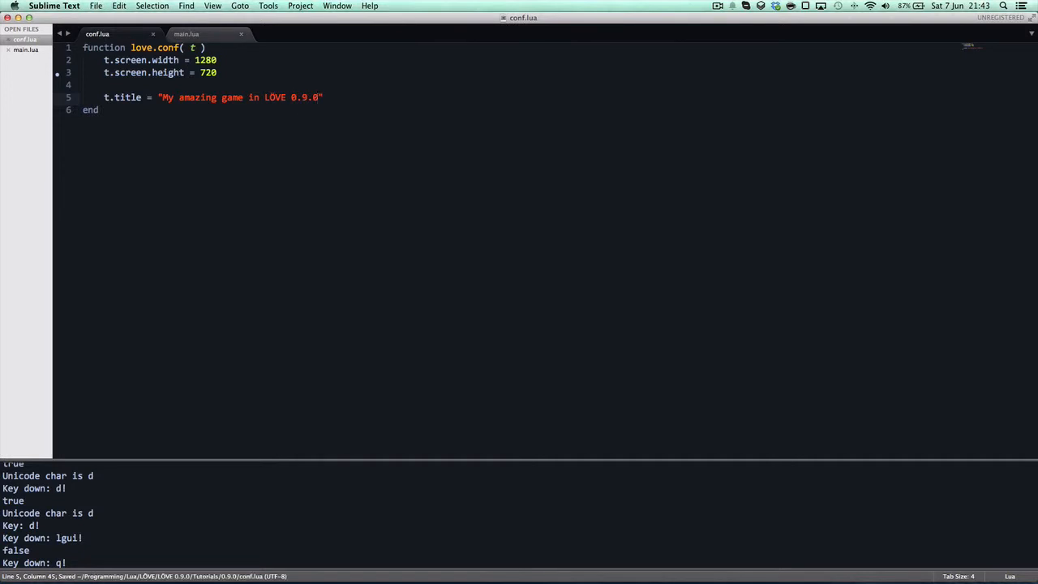
click(182, 35)
text(!)
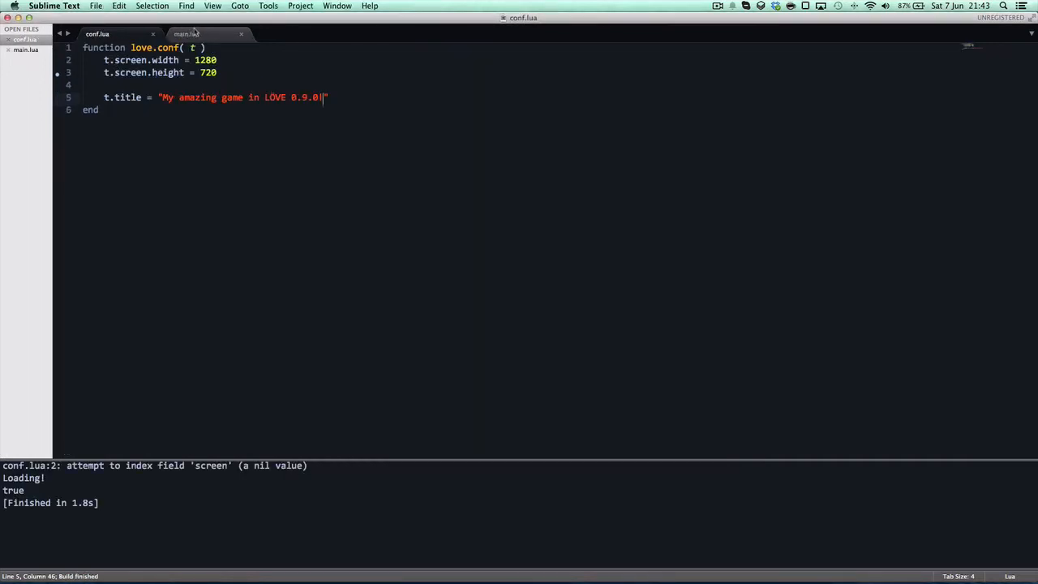
Check main.lua, return to conf.lua and change t.screen to t.window on the size lines
click(195, 34)
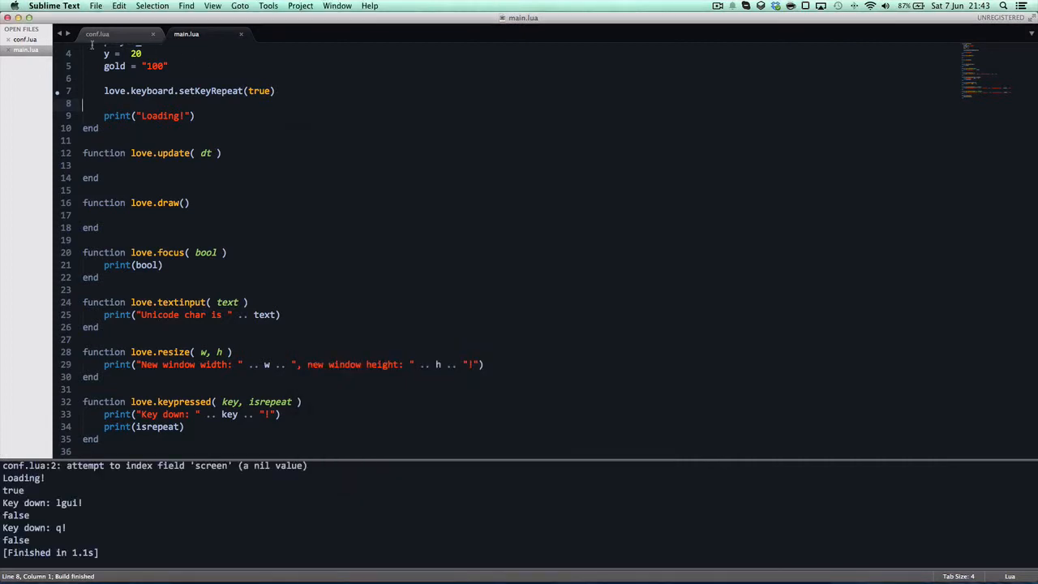
click(97, 35)
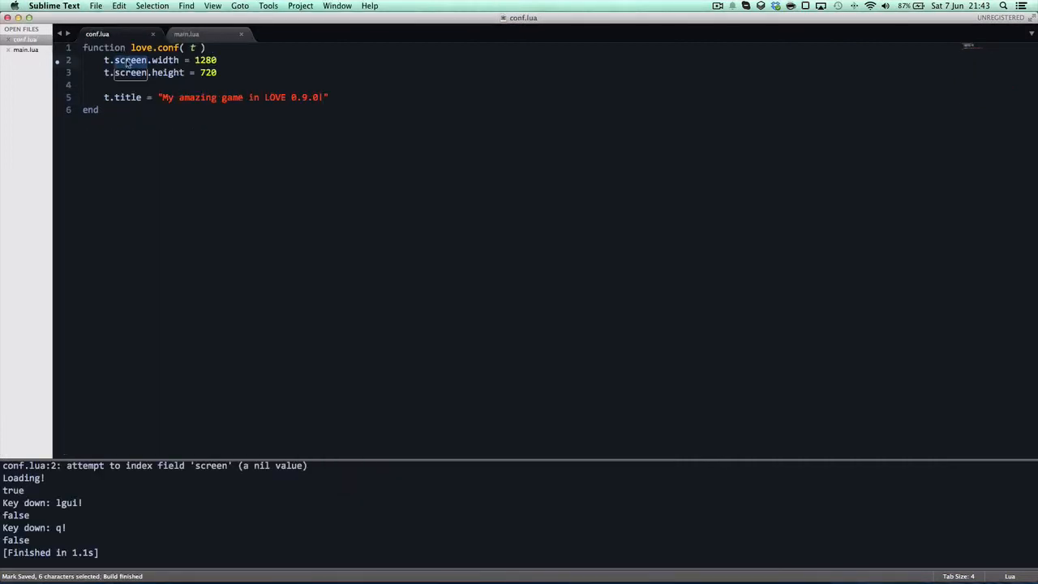
text(window)
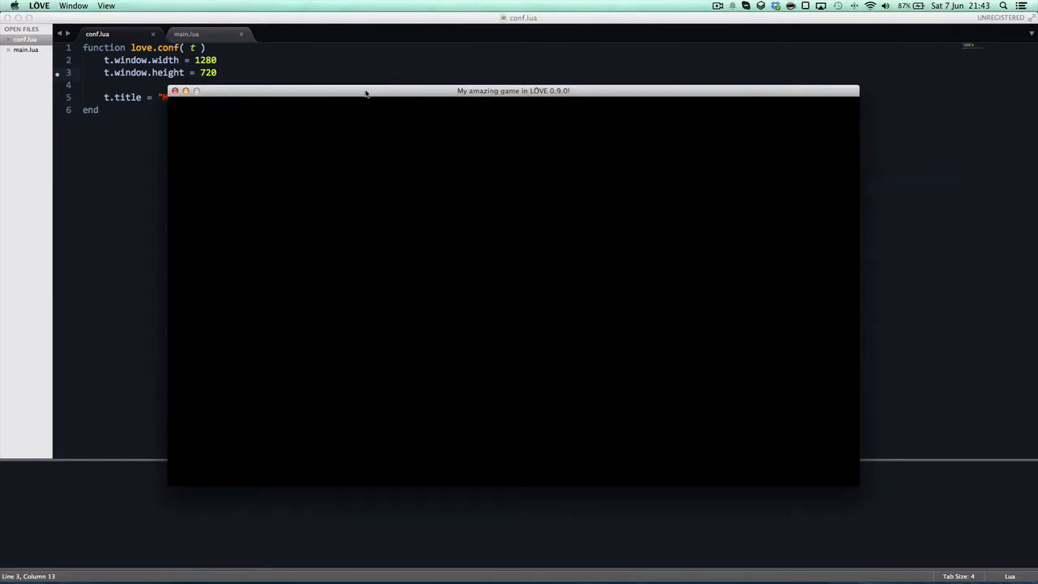
mouse_move(360, 92)
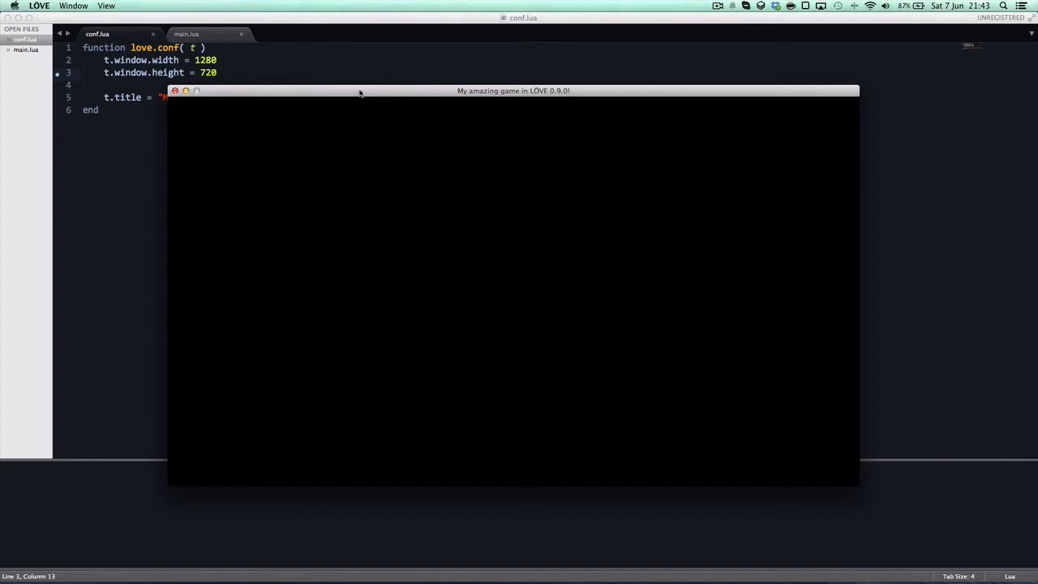
mouse_move(330, 89)
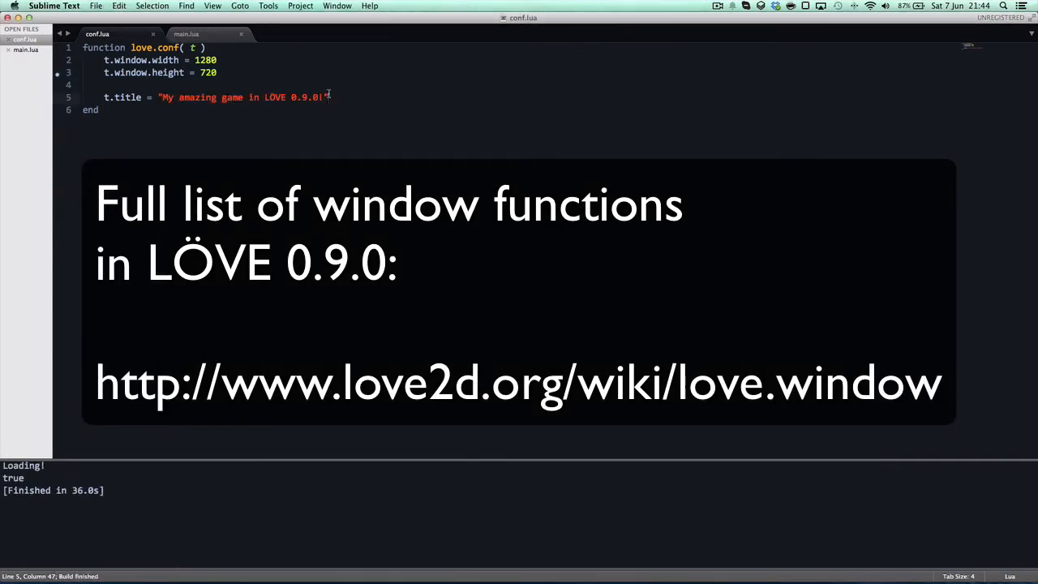
Add t.window.resizable = true to love.conf, correcting t.resize to t.window via autocomplete
text(t.resize = true)
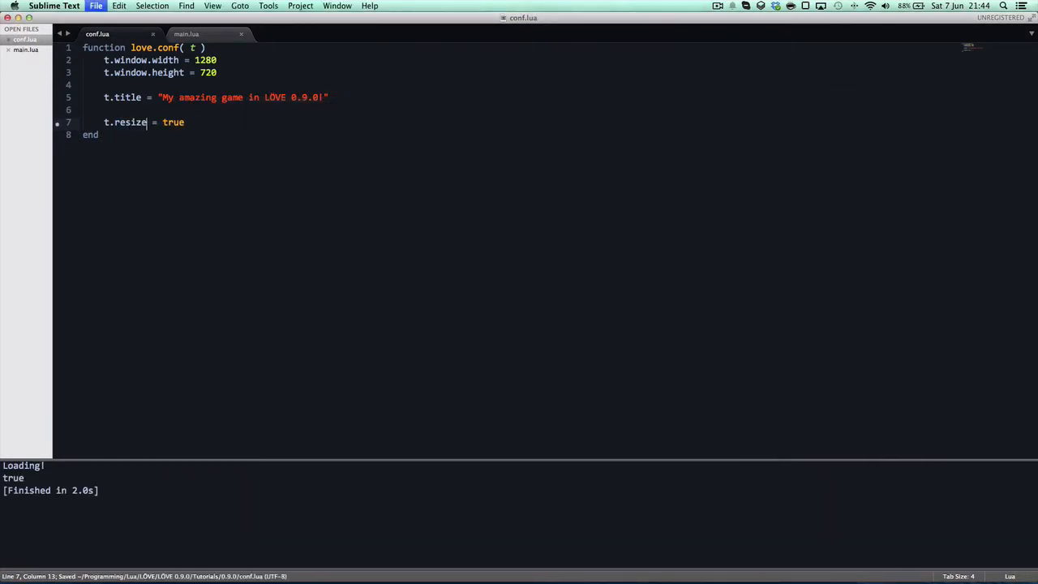
double_click(130, 122)
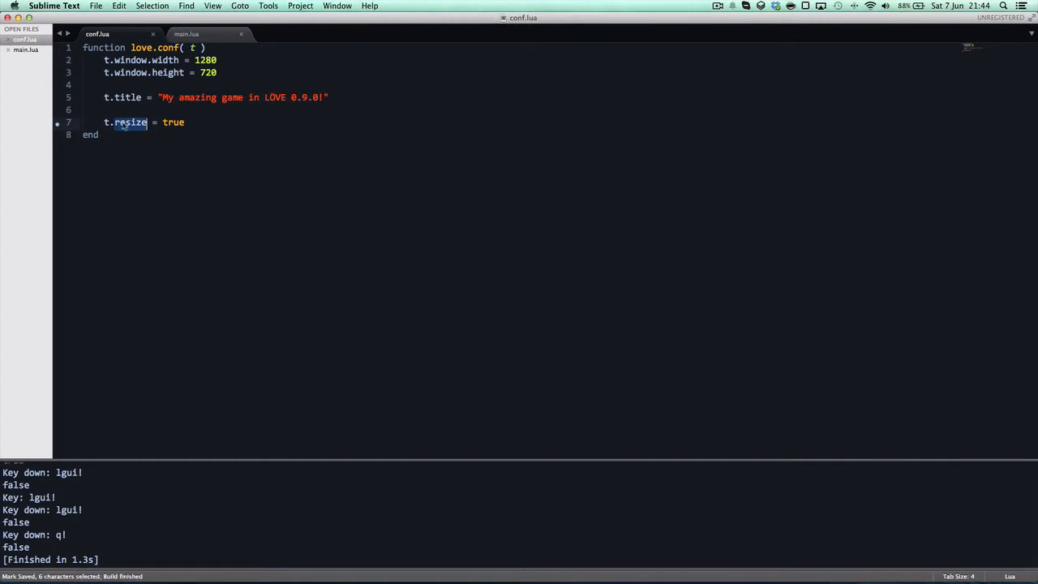
text(ww)
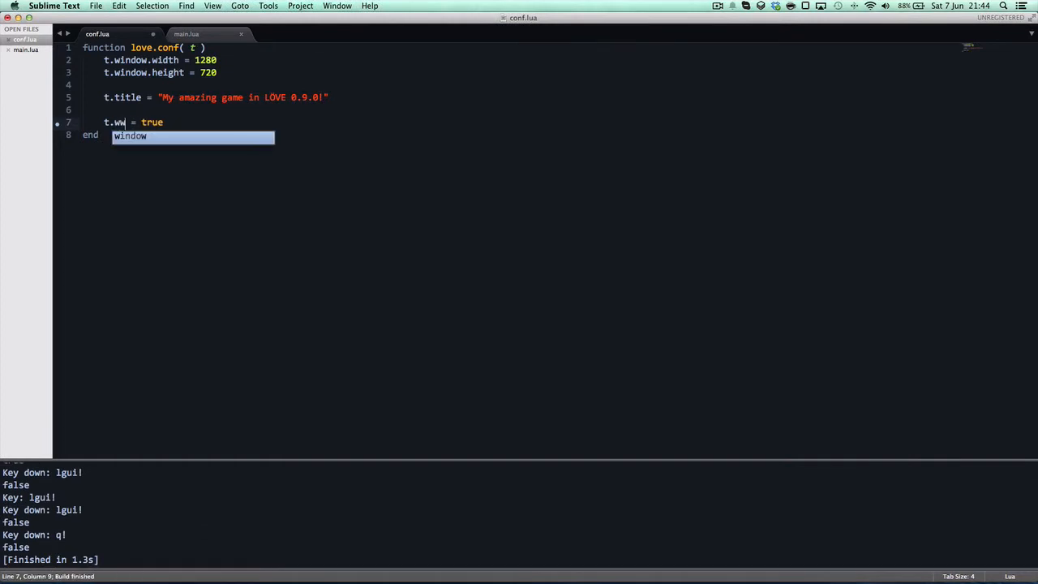
key(Tab)
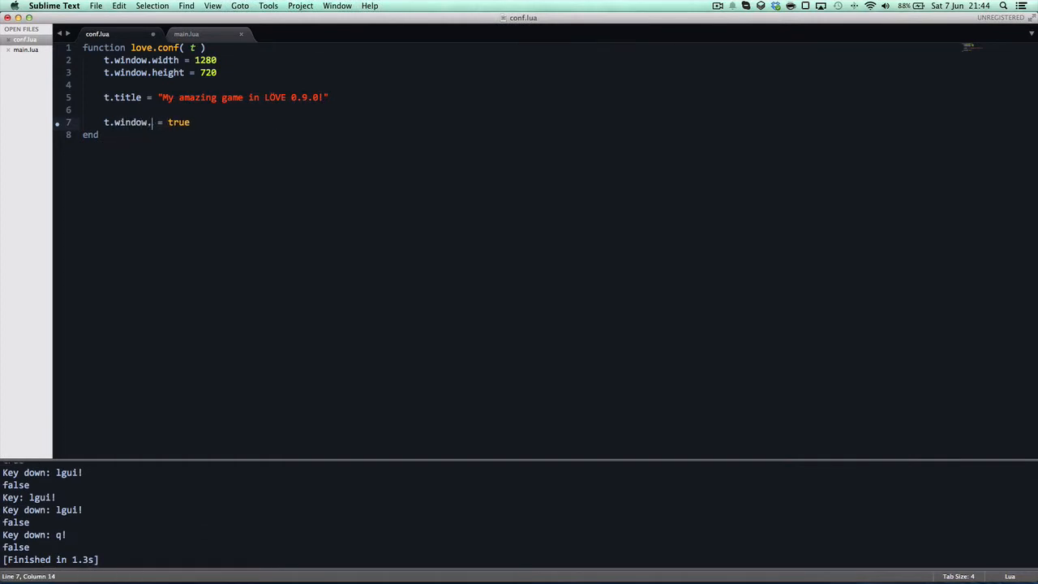
text(resu)
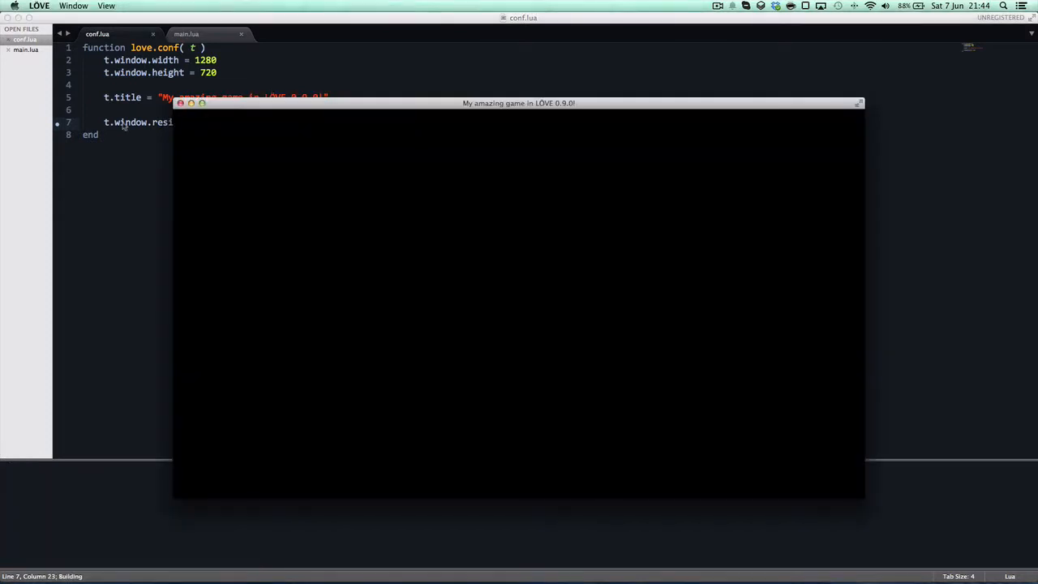
mouse_move(202, 104)
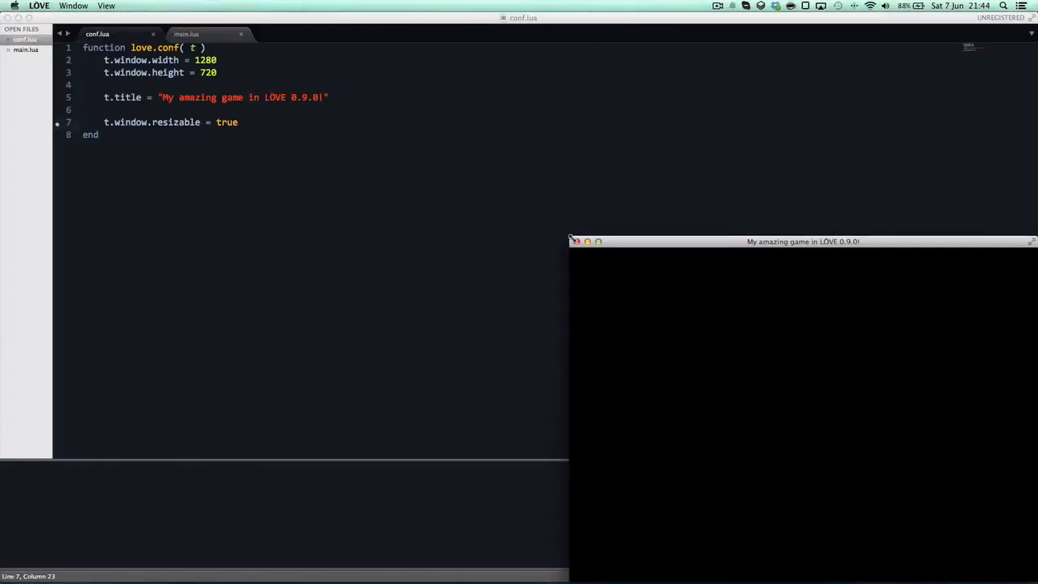
Drag the running game window's corner so the resize callback logs new dimensions
drag(804, 241, 548, 107)
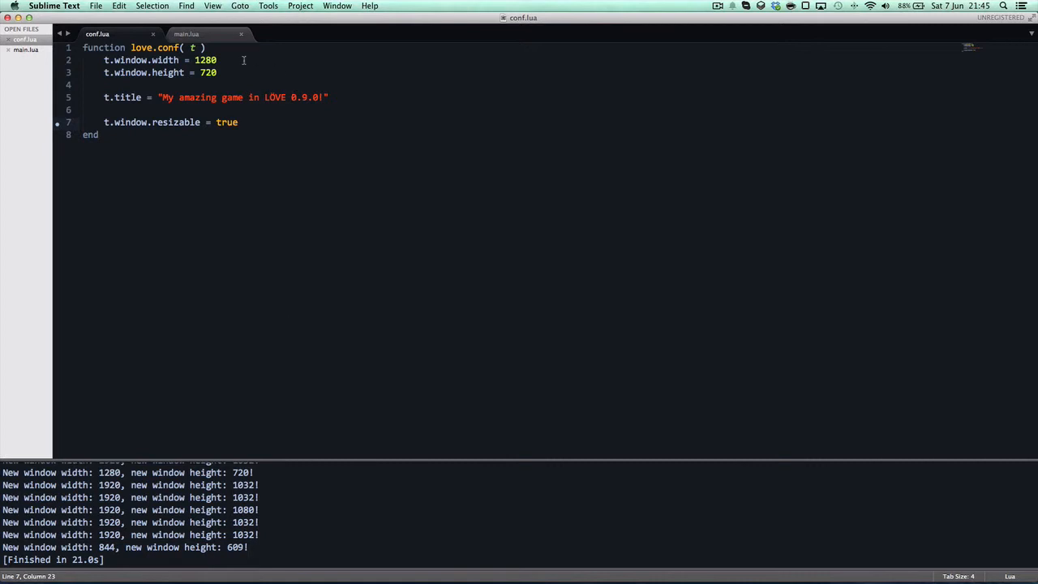
Switch to main.lua to view its love.resize callback
click(172, 36)
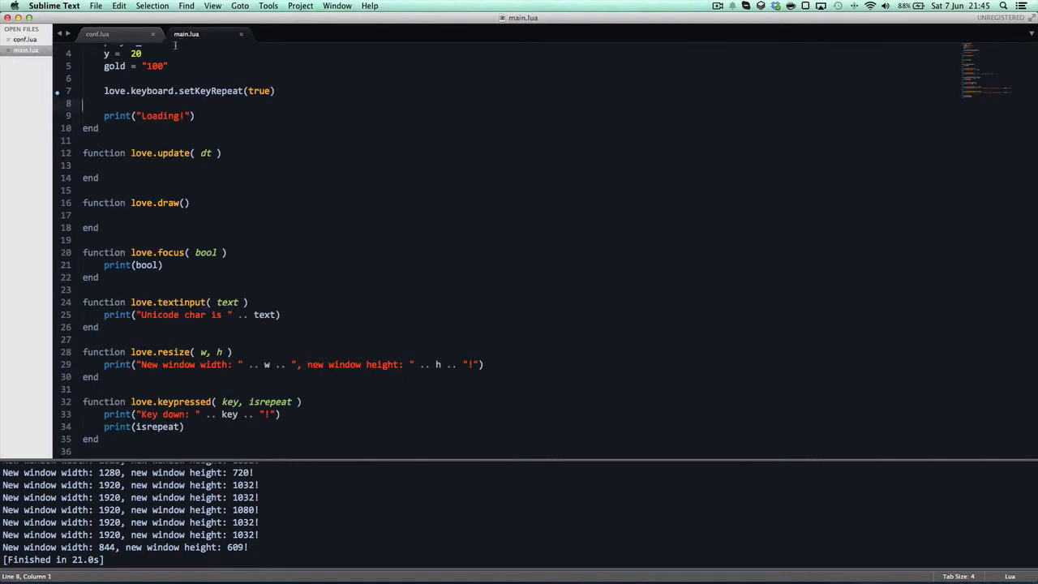
click(98, 34)
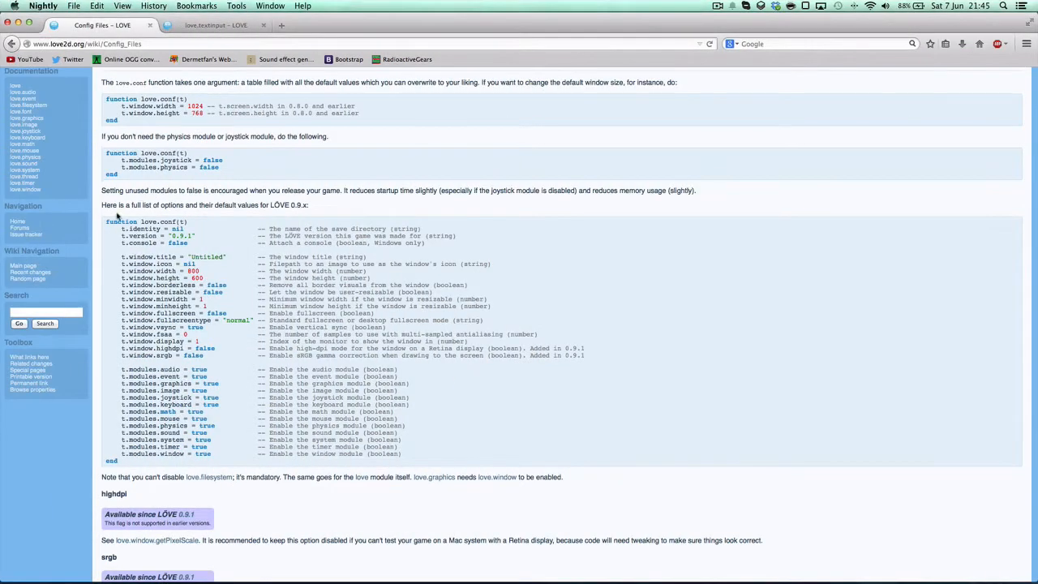
Scroll the Config Files page to the window options and highlight a default value
drag(117, 220, 235, 458)
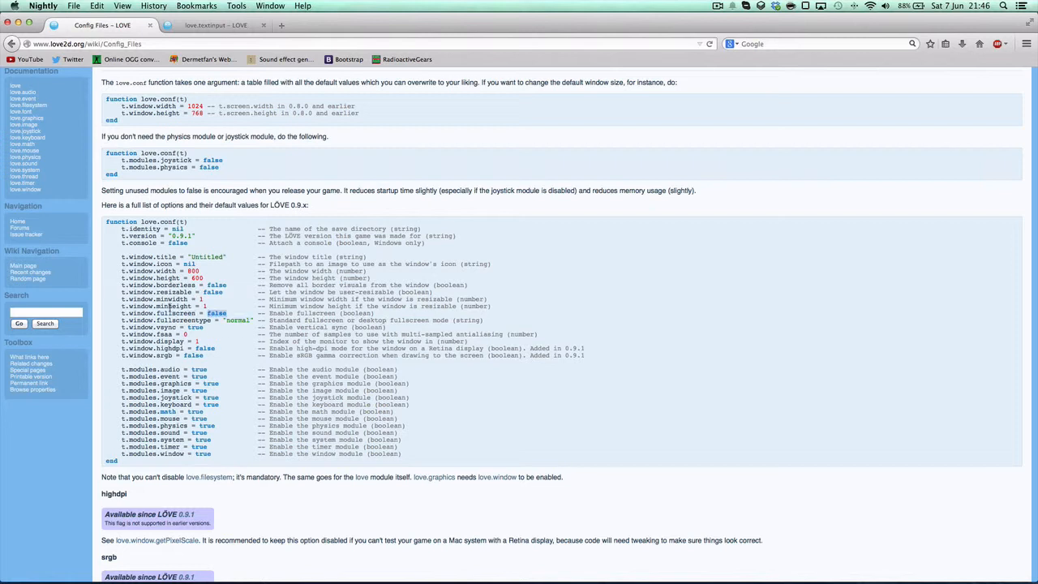
double_click(152, 305)
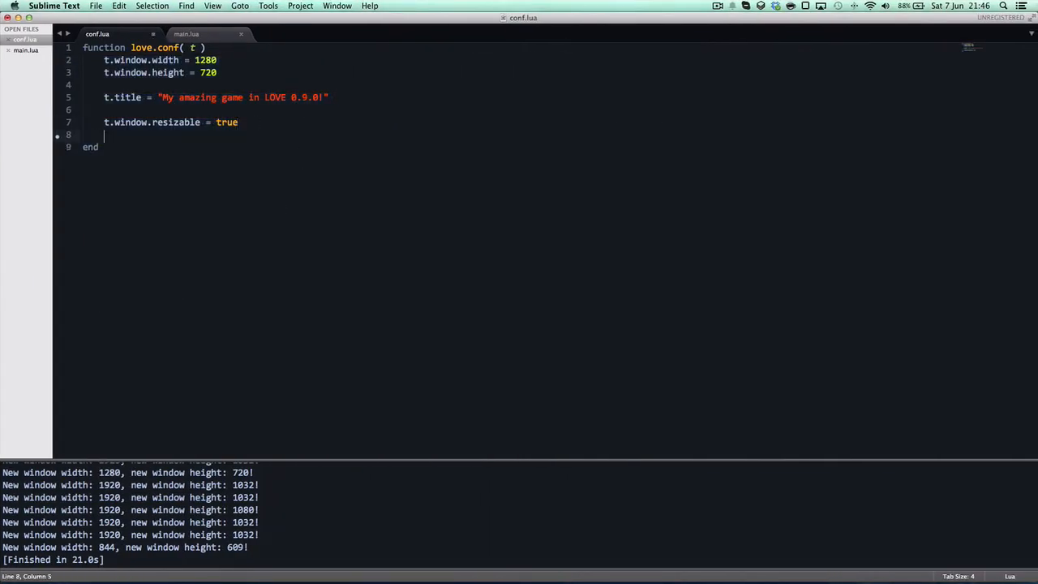
Add t.window.borderless = true to love.conf in conf.lua
text(t.window.)
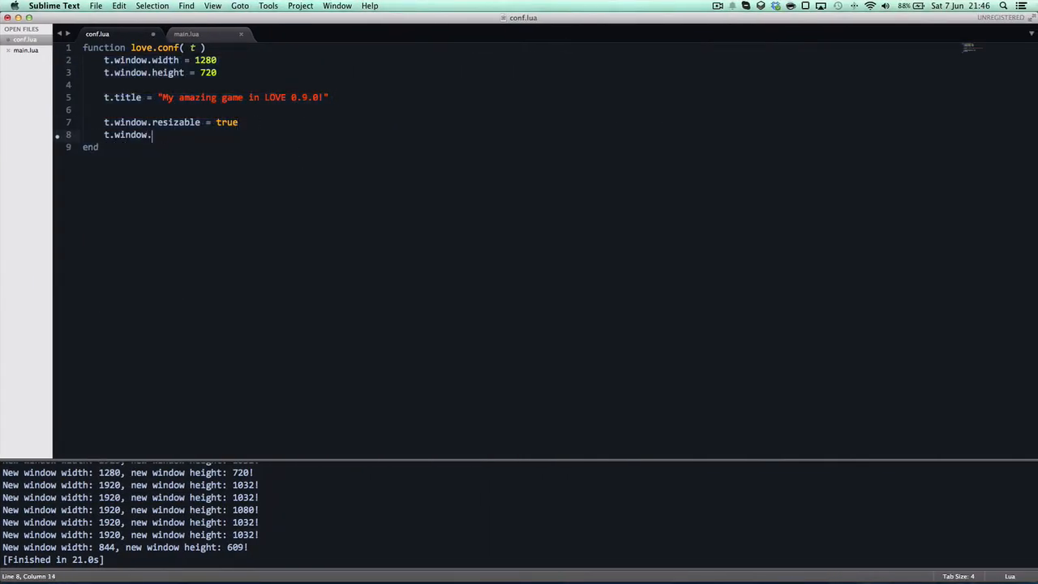
text(borderles)
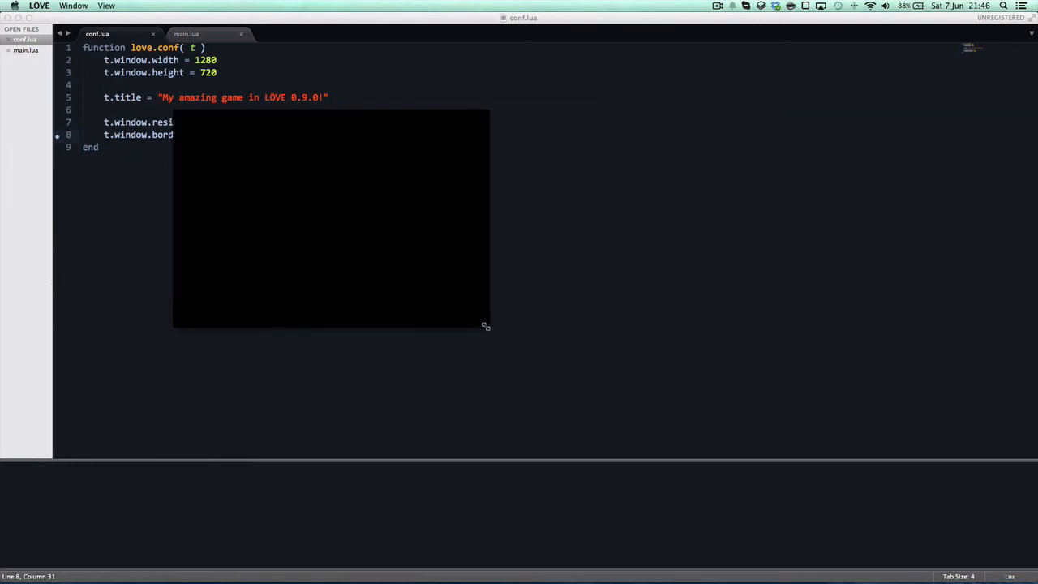
Enlarge the borderless game window, then switch back to the browser
drag(485, 326, 746, 408)
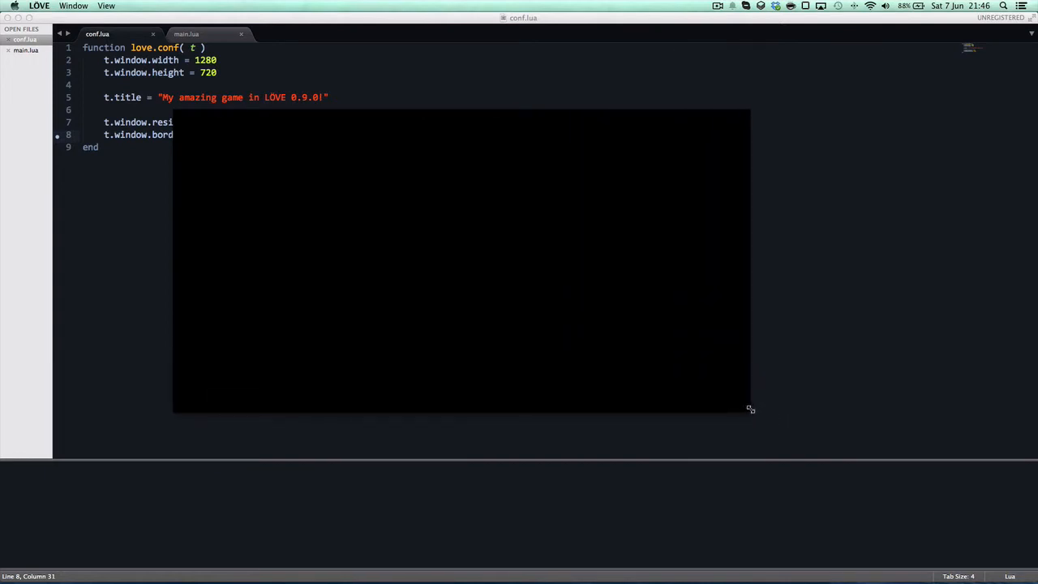
mouse_move(404, 204)
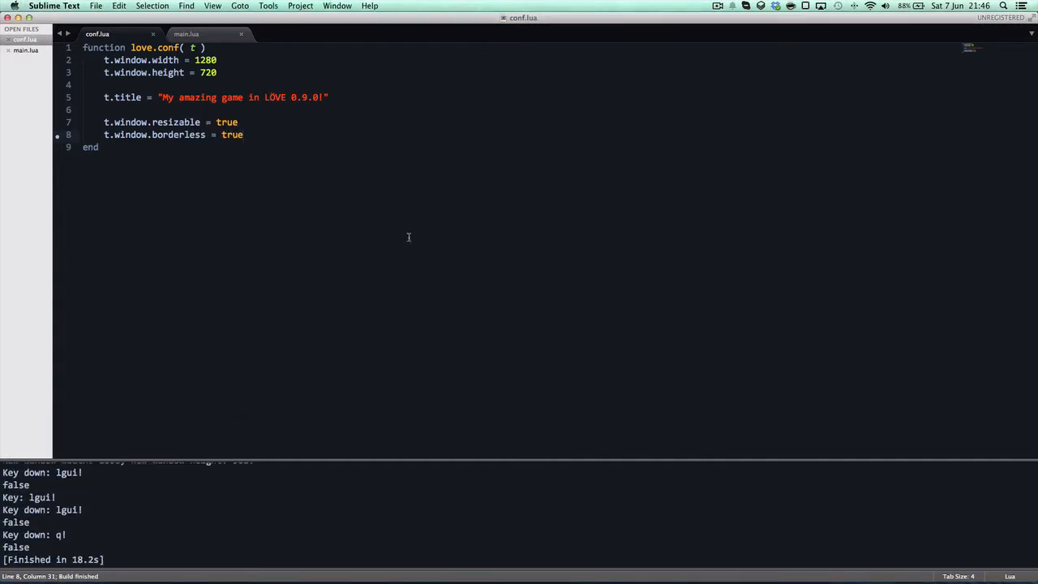
key(cmd+tab)
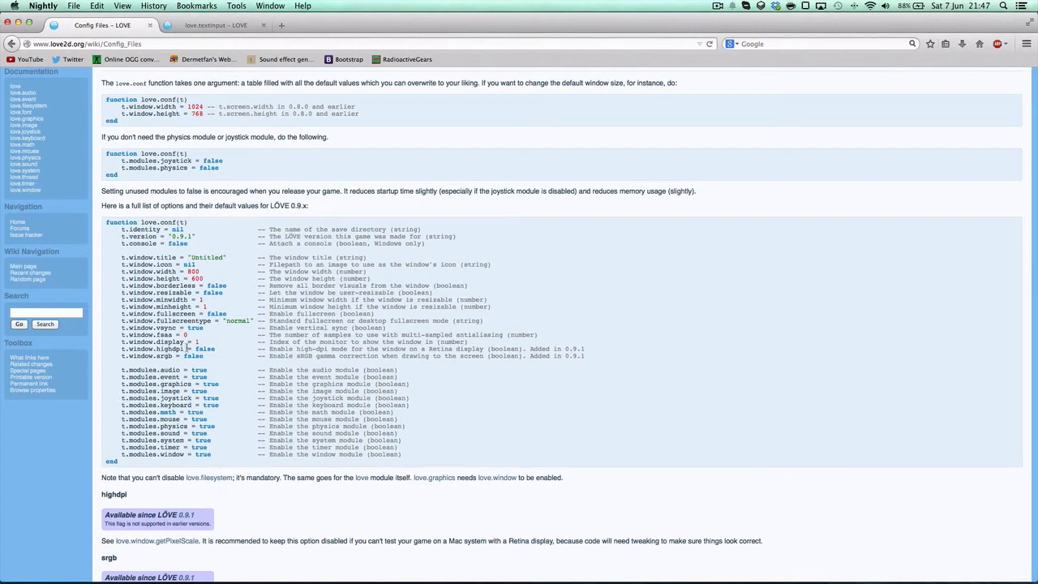
Select the t.window.minwidth and minheight entries on the Config Files page
drag(279, 349, 591, 355)
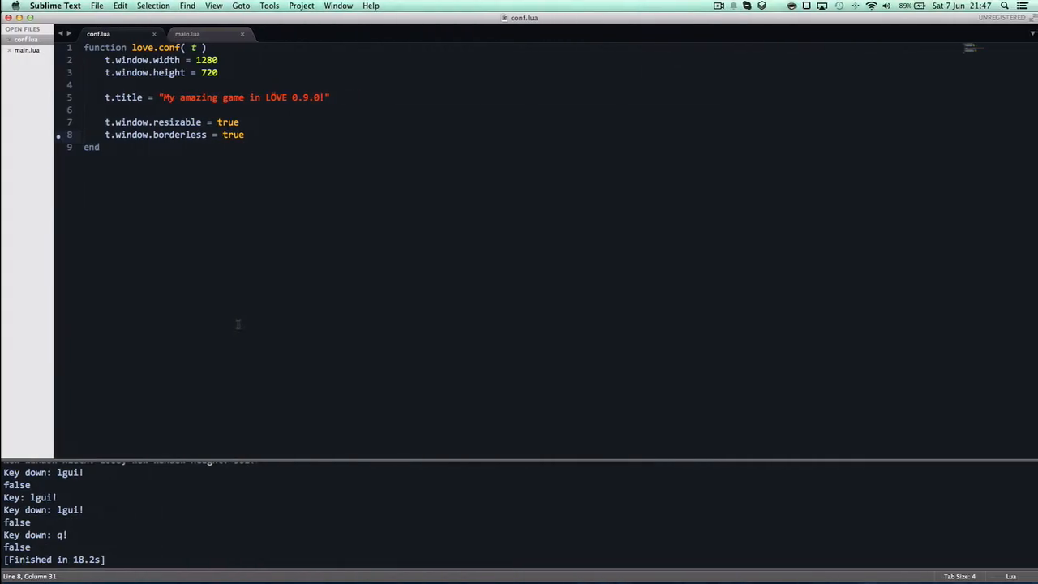
Add t.window.minwidth = 800 and t.window.minheight = 600 below the window height line
key(enter)
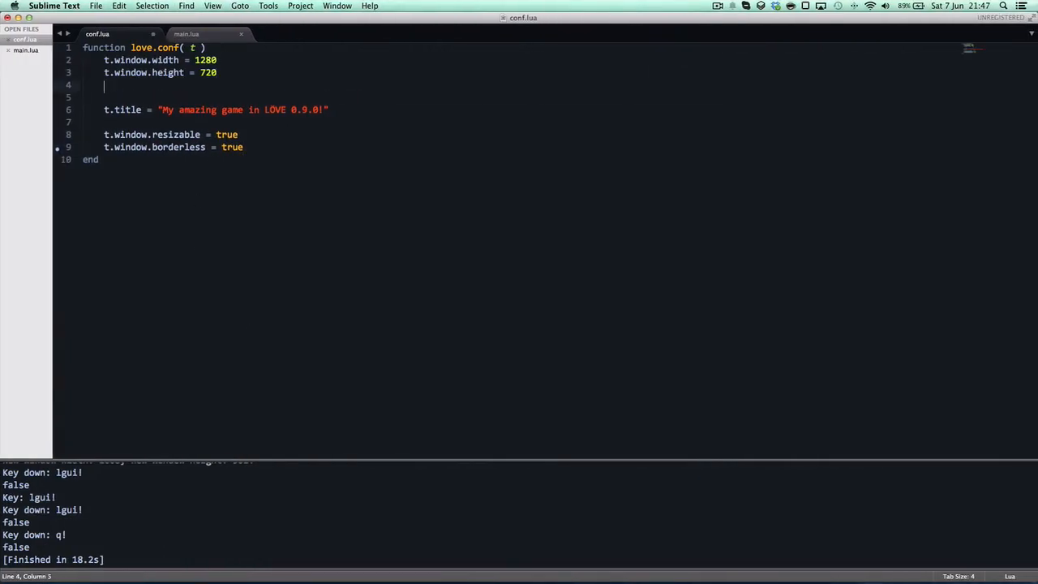
text(t.window,m)
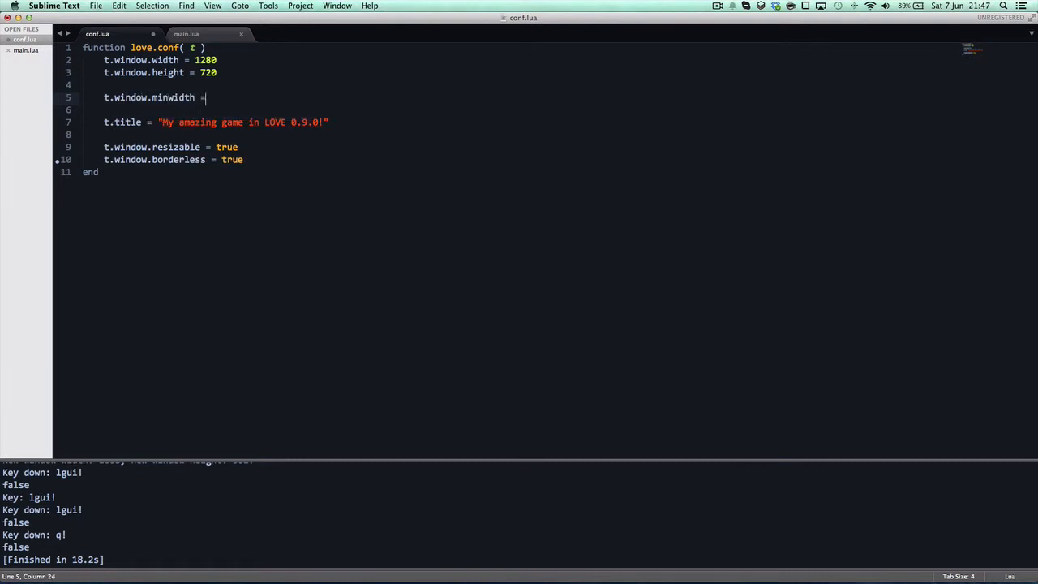
text(.window.)
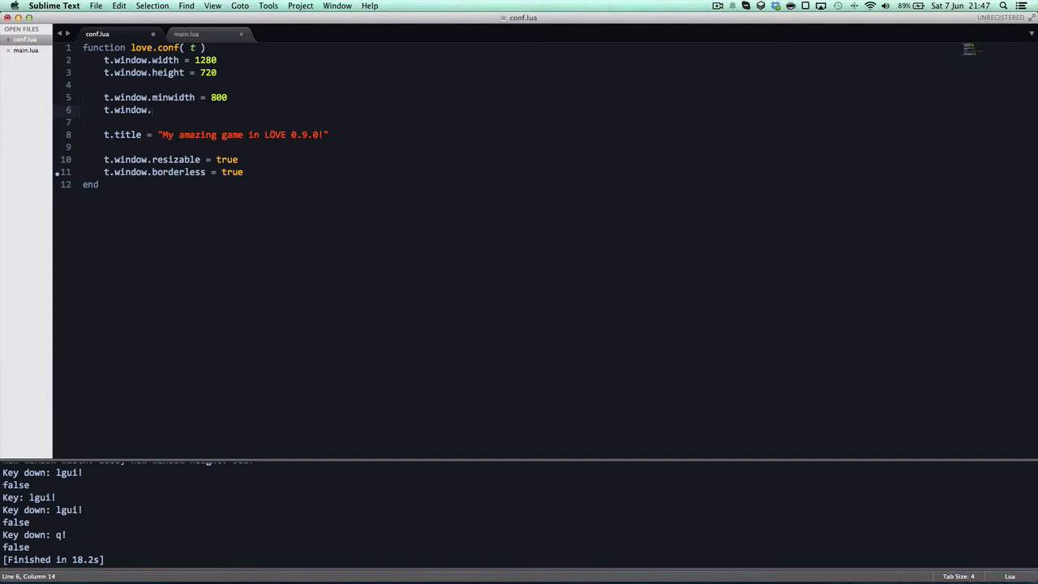
text(mi)
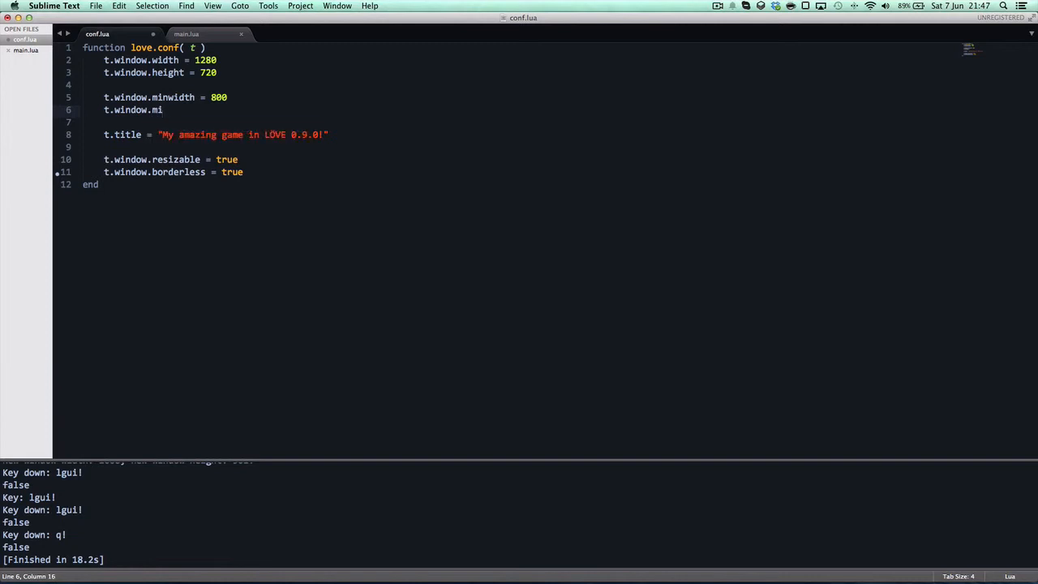
text(nheight = 600)
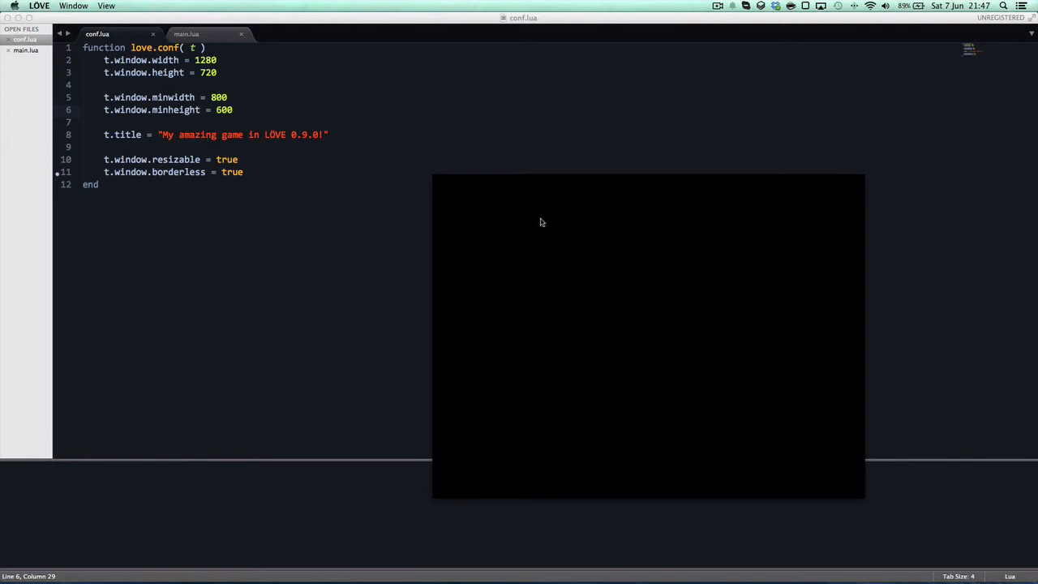
mouse_move(498, 178)
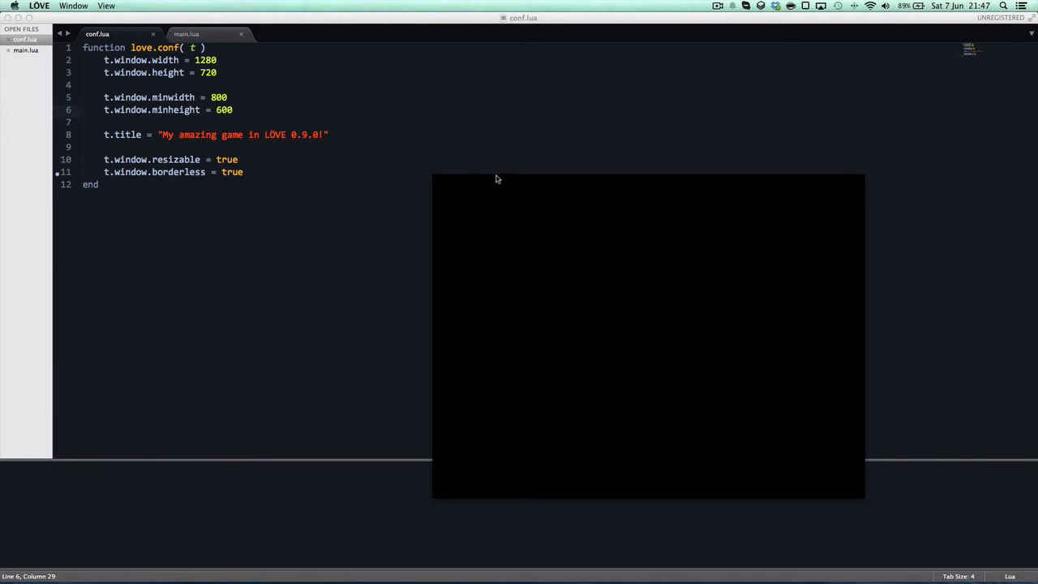
mouse_move(665, 326)
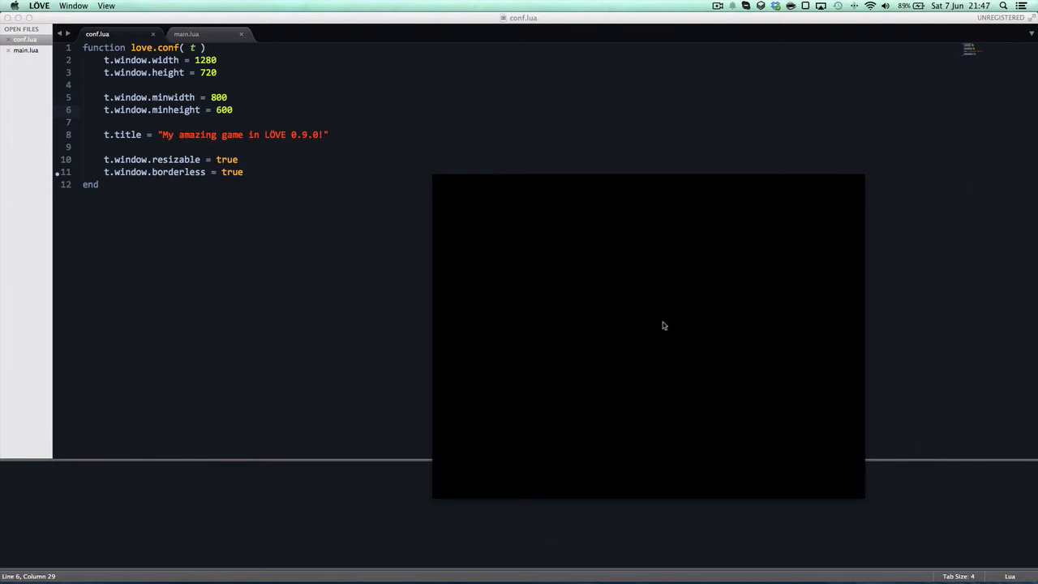
mouse_move(354, 263)
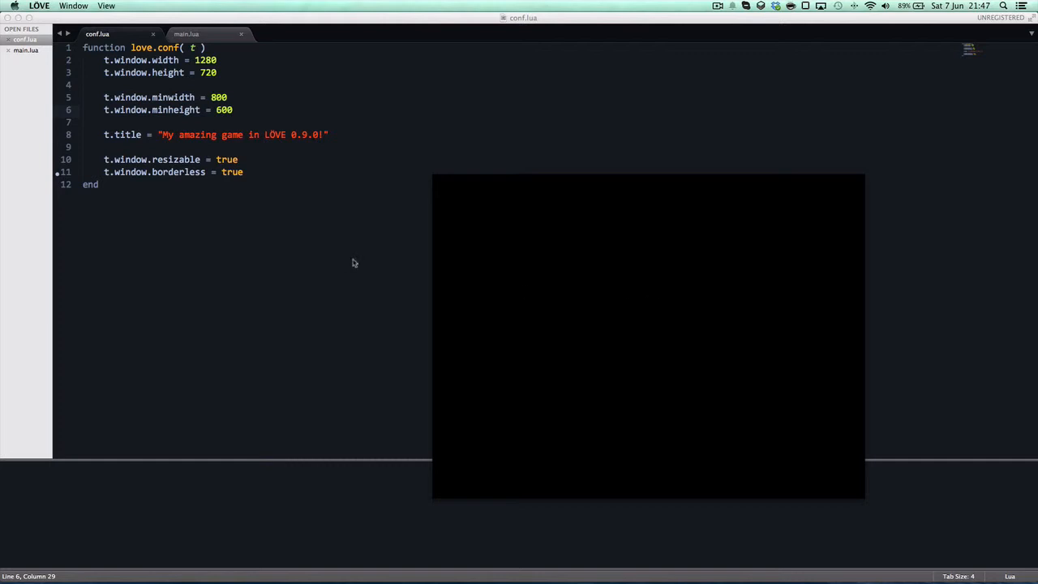
mouse_move(594, 463)
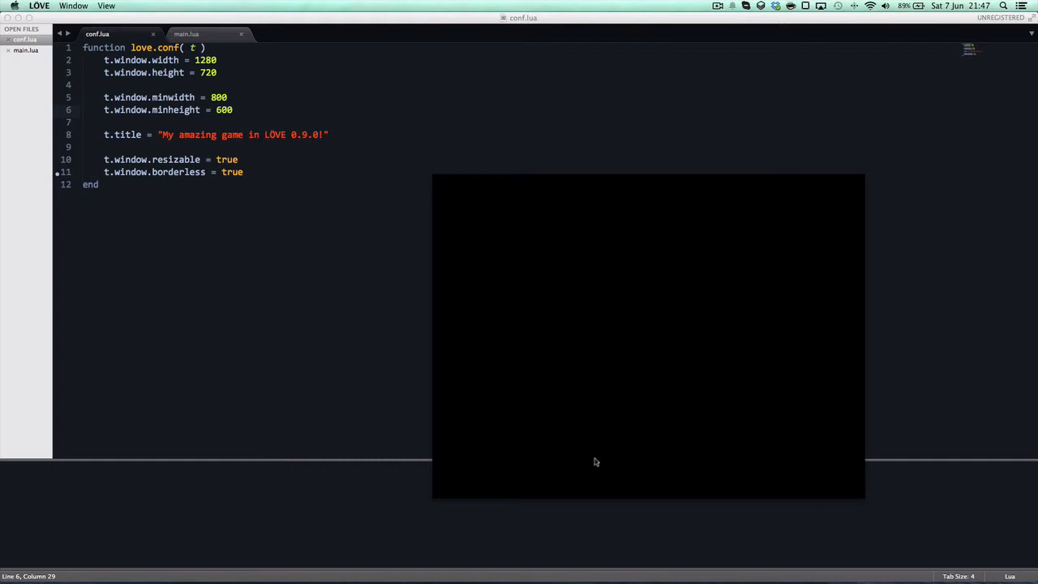
mouse_move(503, 245)
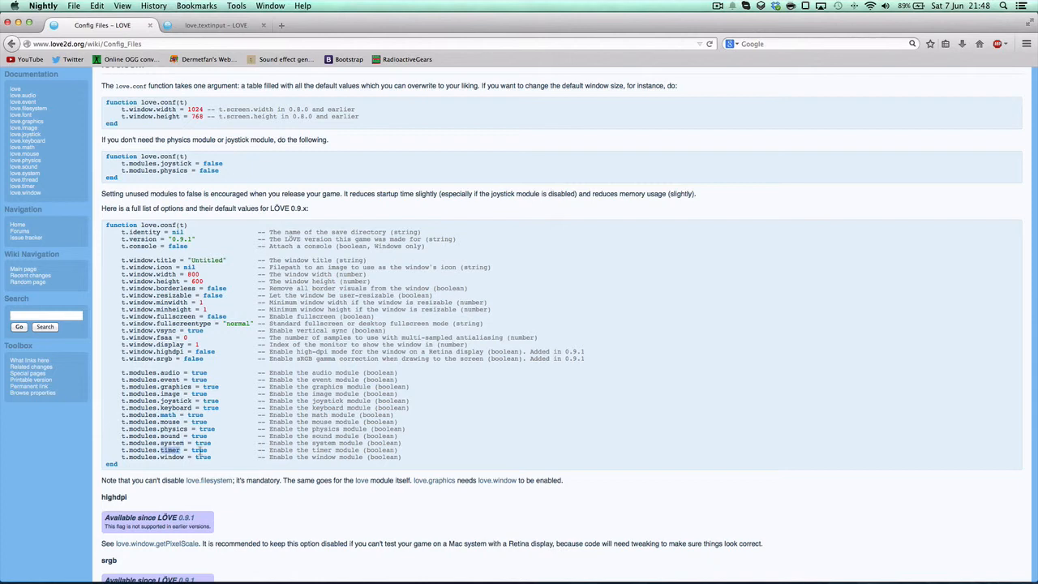
Highlight an entry in the Config Files window options list
double_click(163, 451)
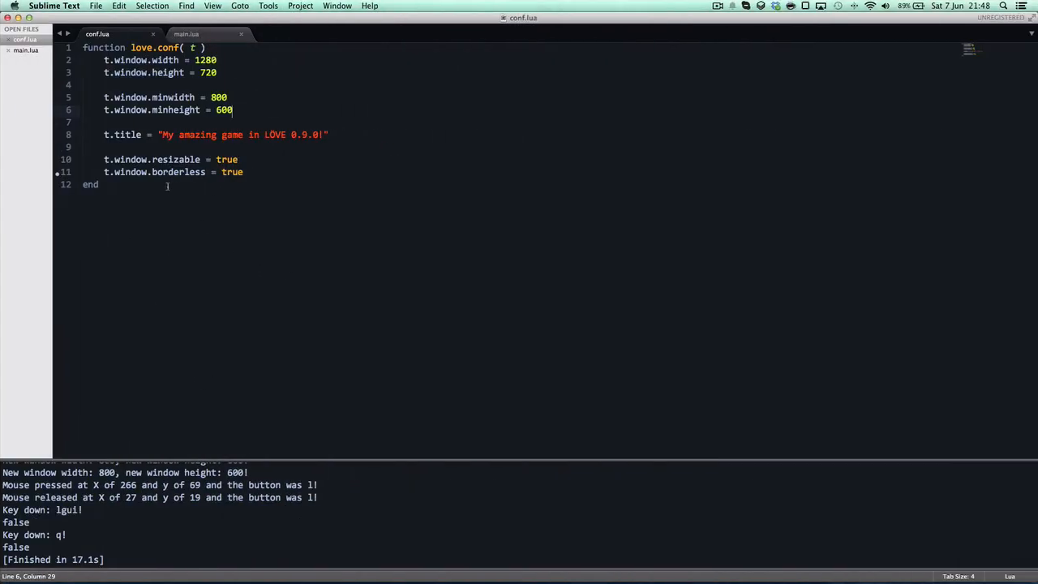
Save conf.lua, select the minwidth/minheight lines, and switch to main.lua
key(cmd+a)
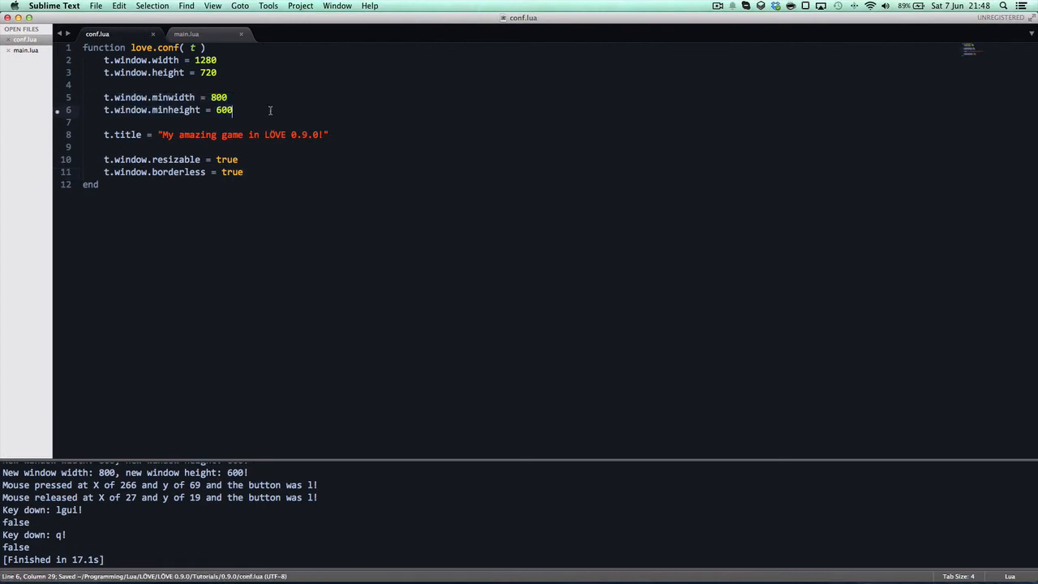
drag(104, 98, 234, 110)
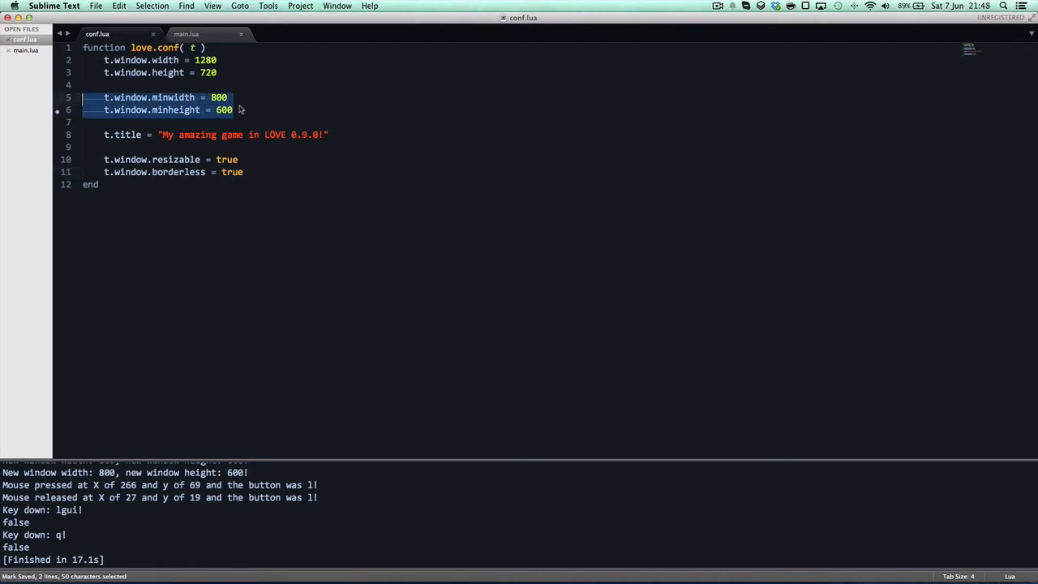
click(190, 34)
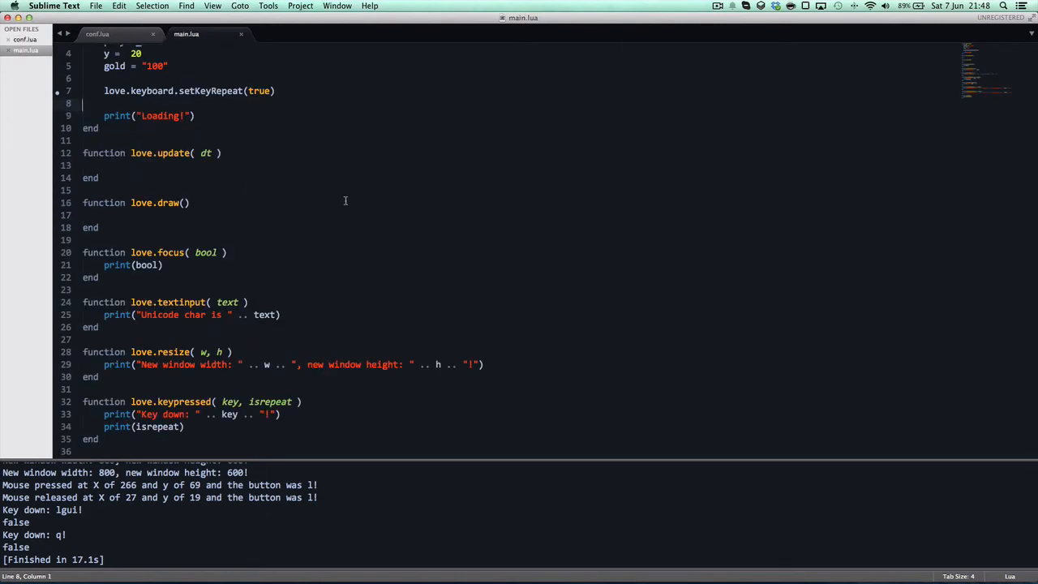